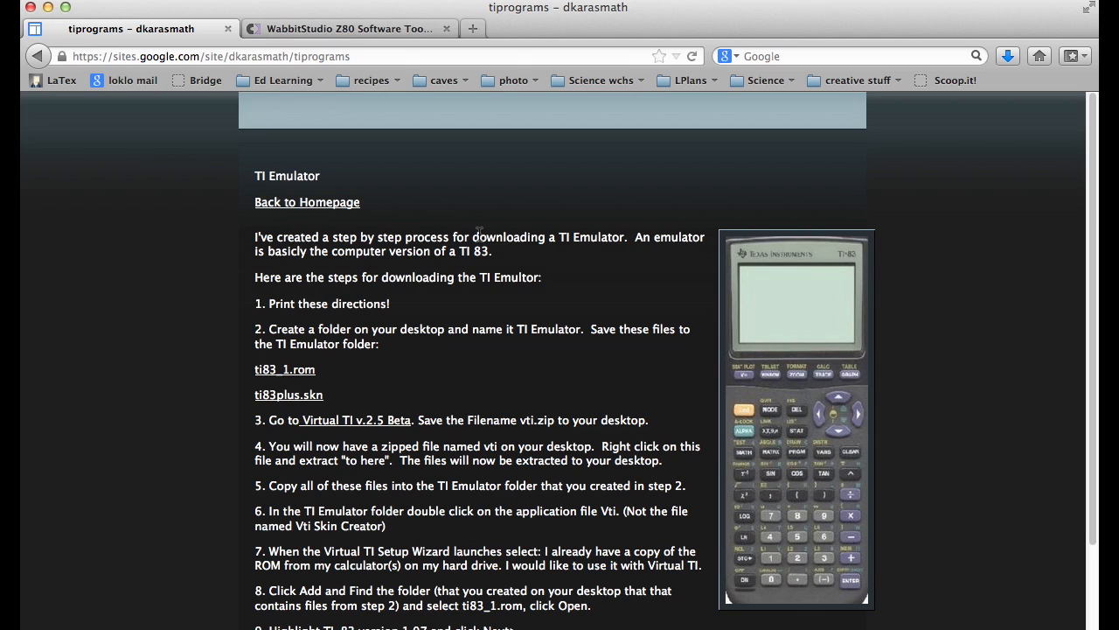
mouse_move(454, 284)
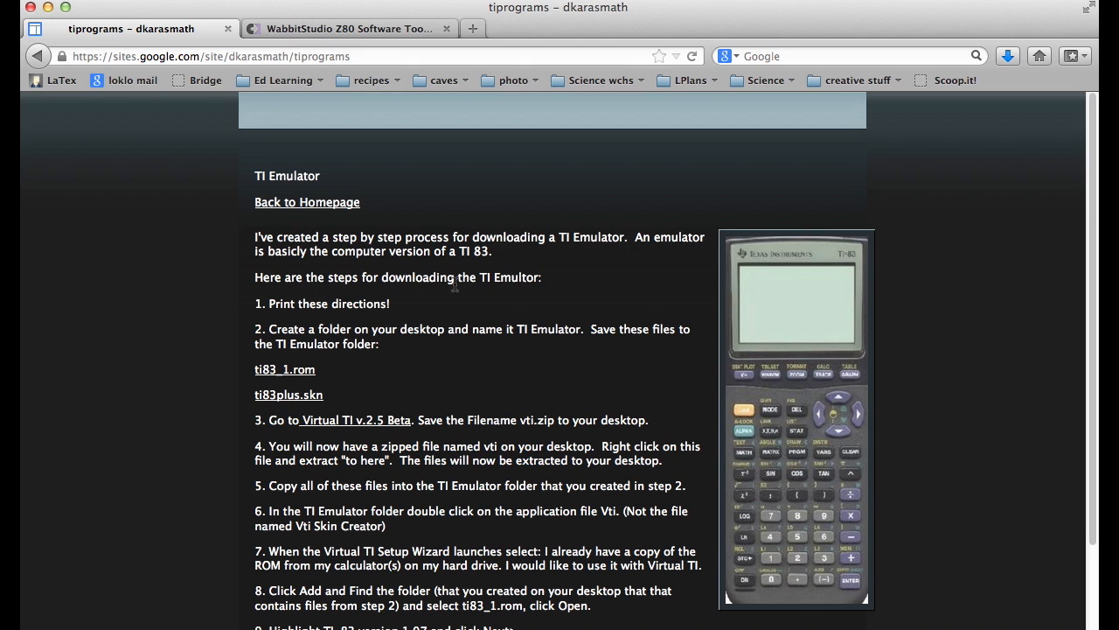
mouse_move(461, 294)
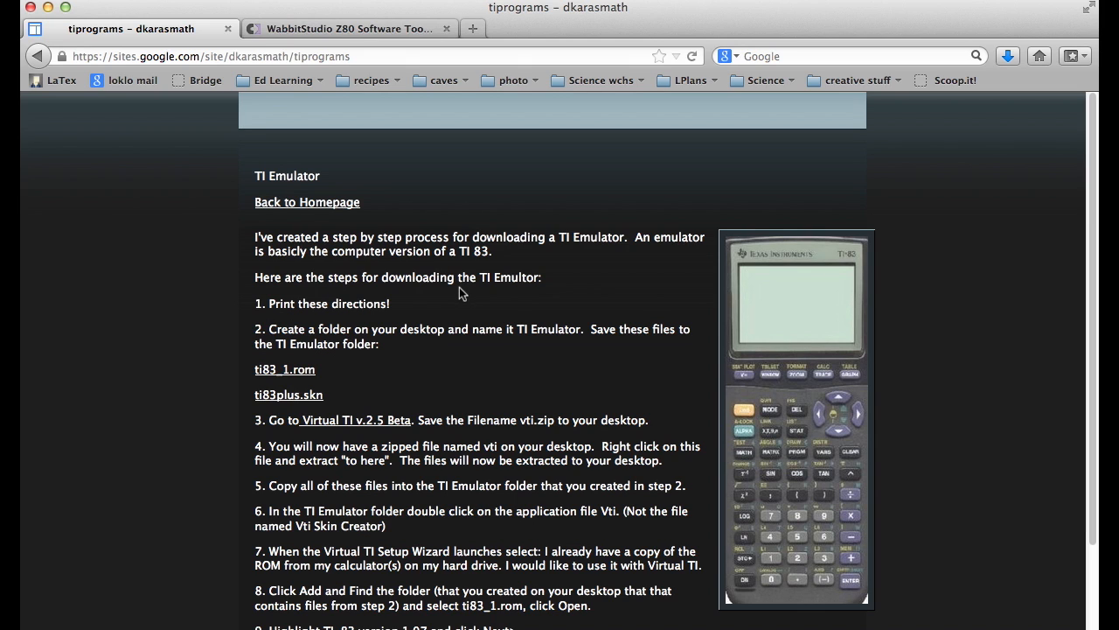
mouse_move(455, 313)
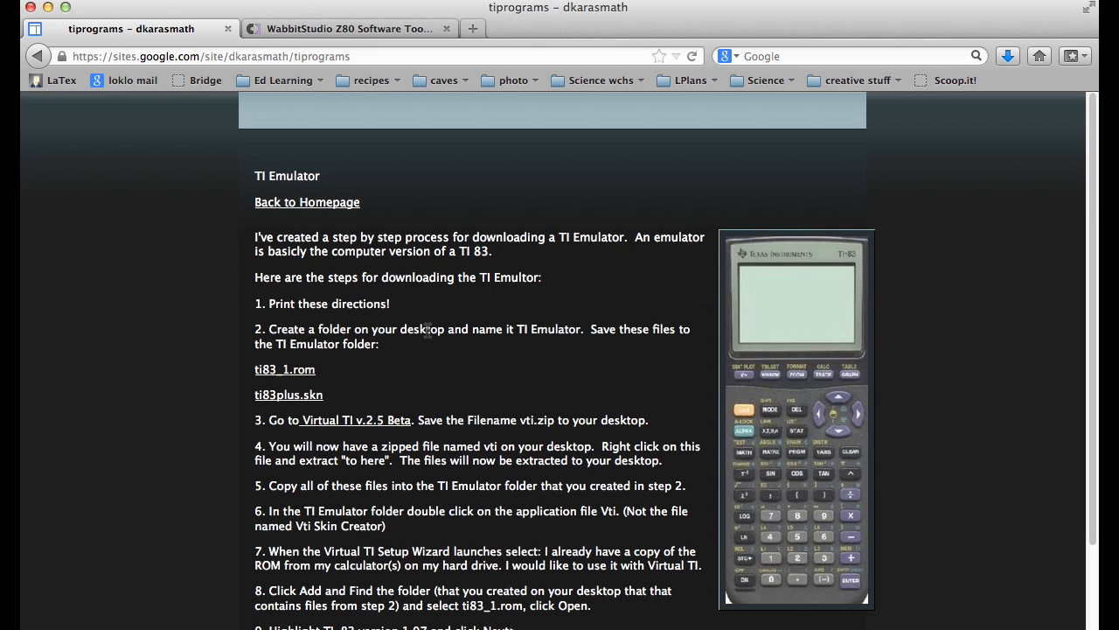
mouse_move(465, 312)
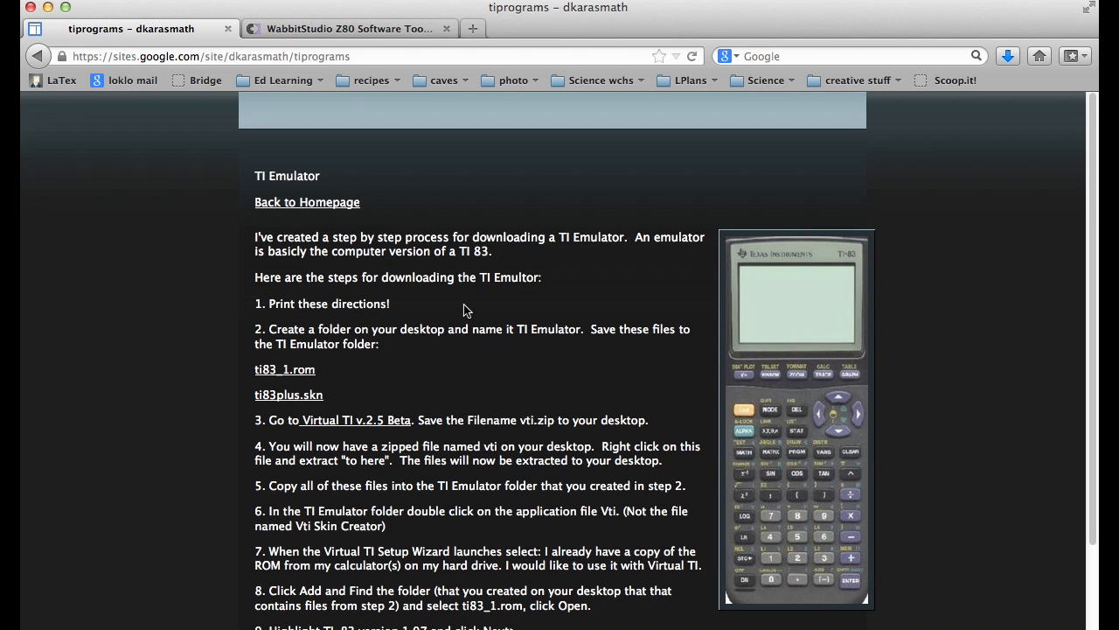
Inspect the link options for the ti83_1.rom and ti83plus.skn files without downloading.
scroll(down, 3)
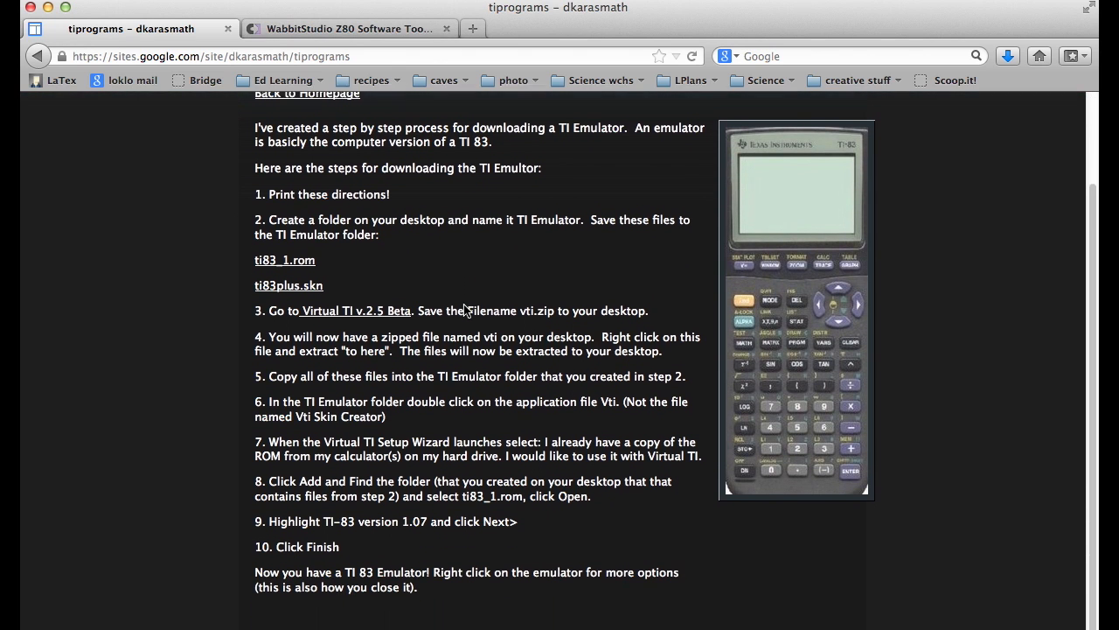
scroll(up, 3)
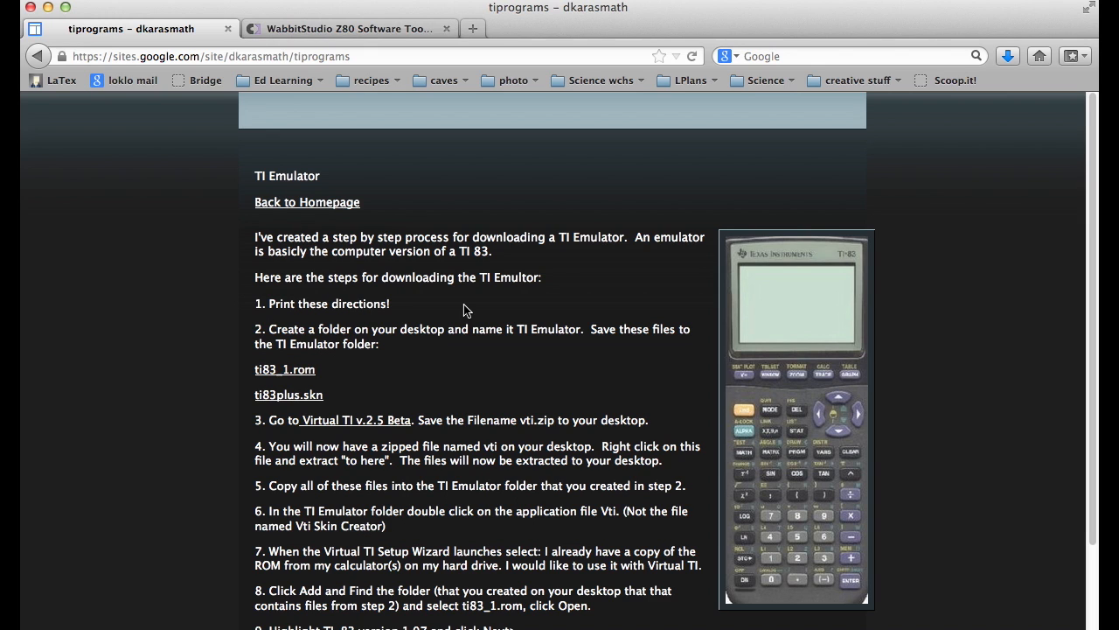
mouse_move(455, 309)
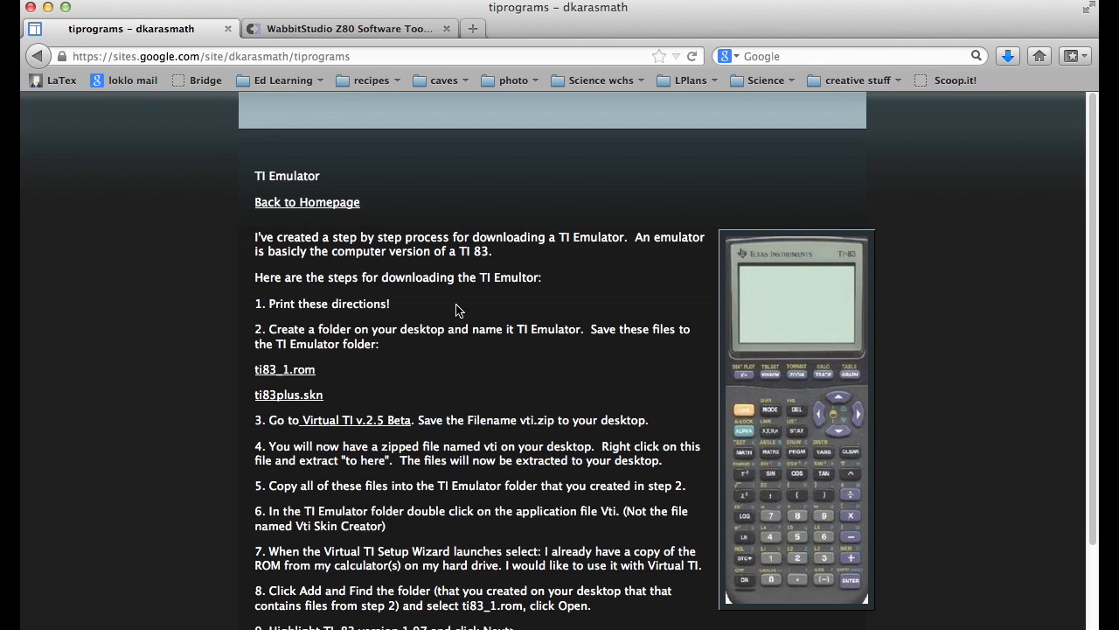
scroll(down, 3)
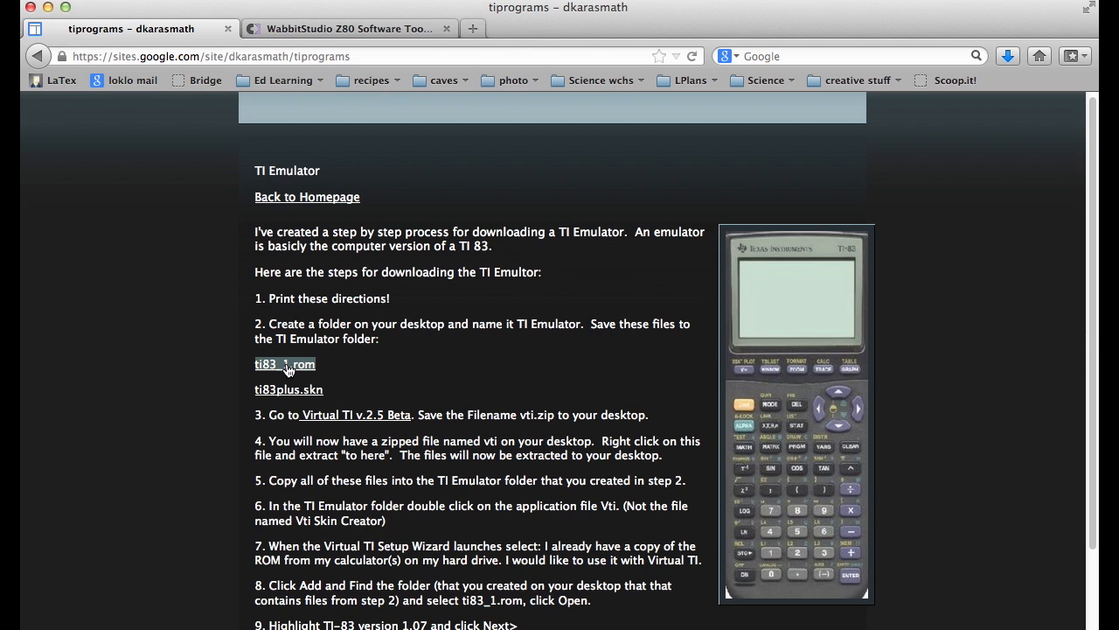
right_click(284, 364)
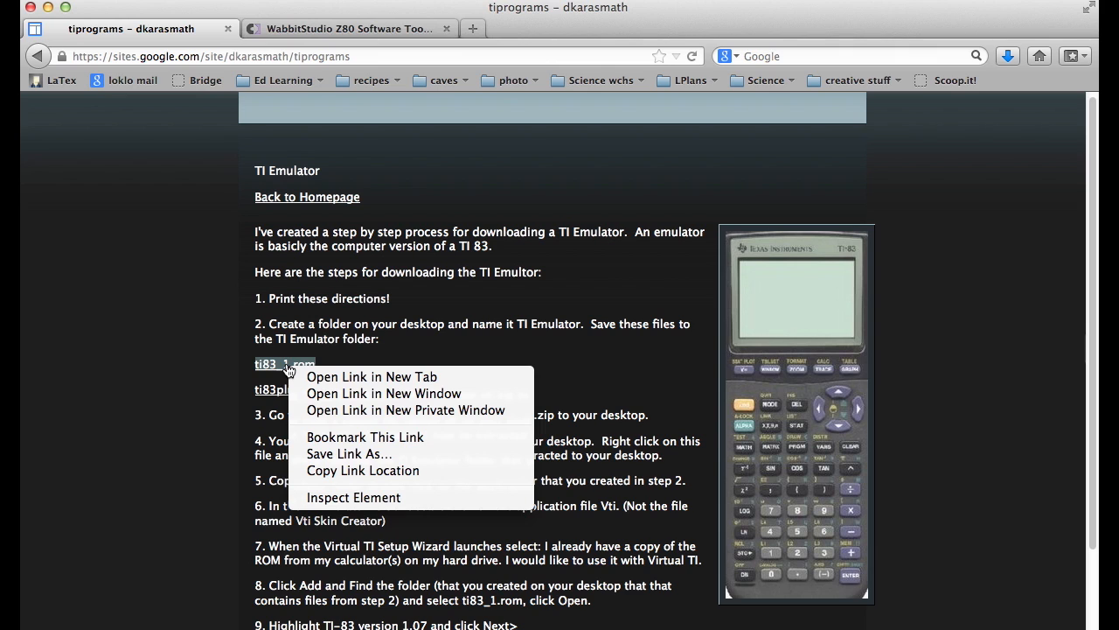
mouse_move(350, 455)
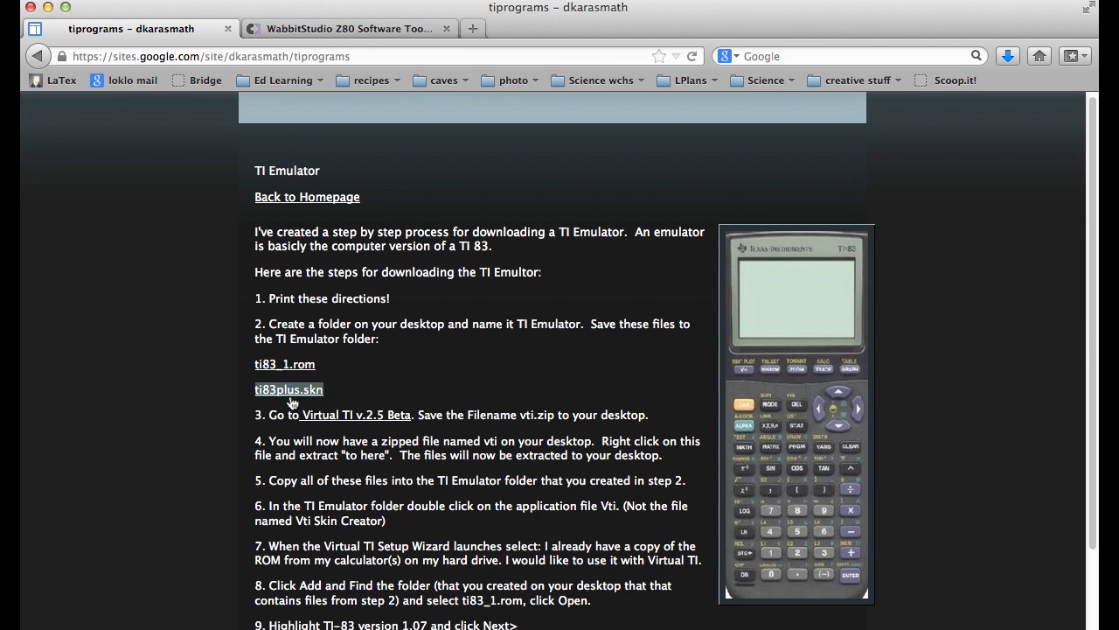
right_click(289, 388)
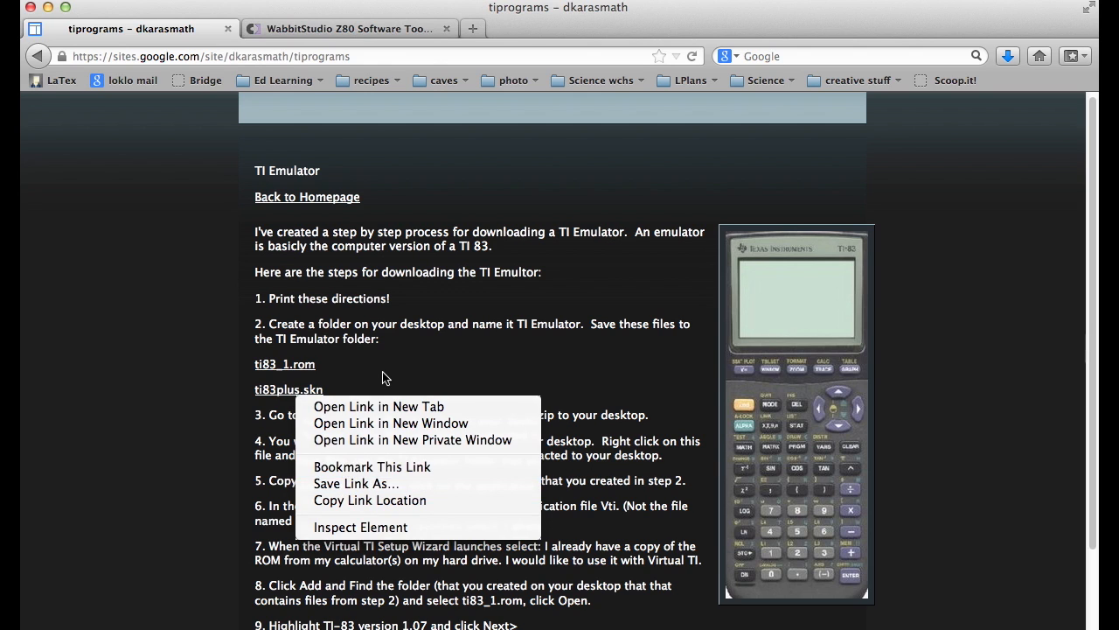
click(392, 133)
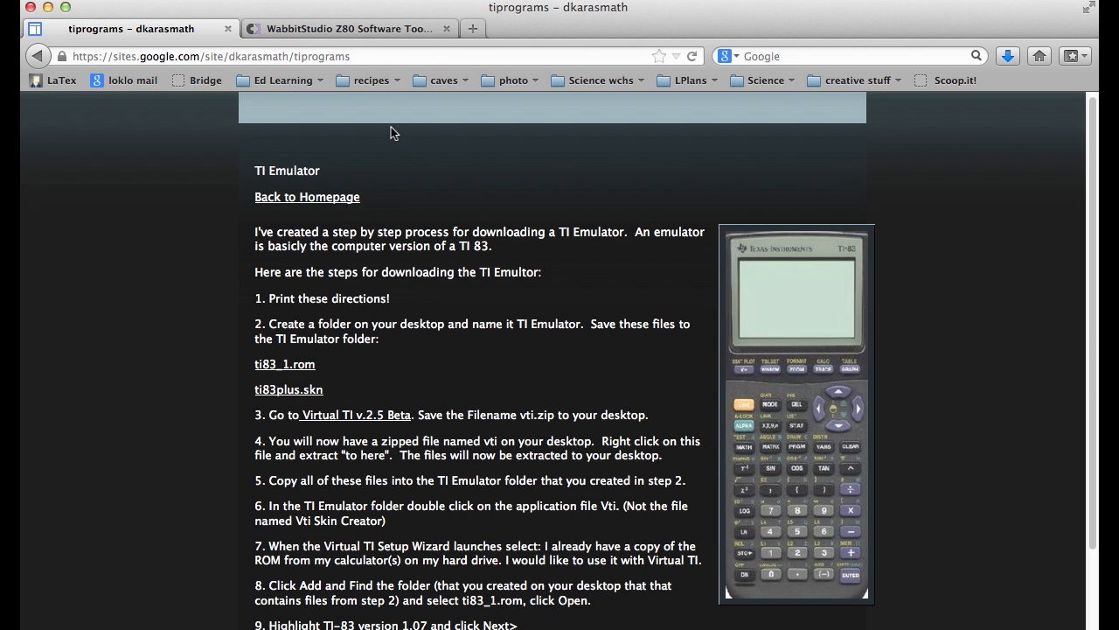
mouse_move(393, 194)
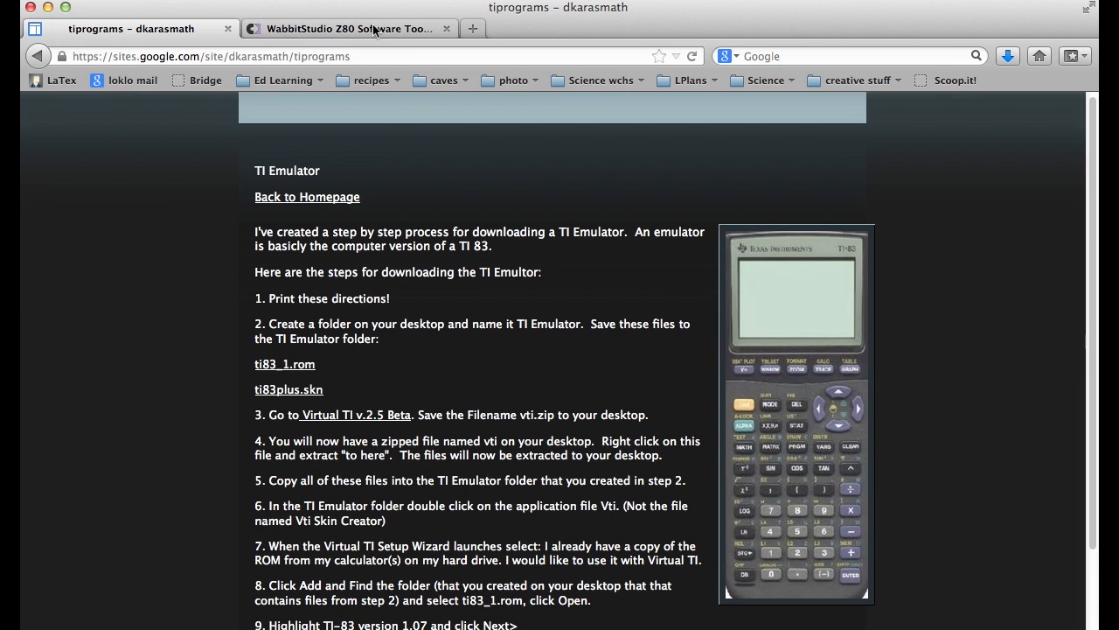
mouse_move(448, 28)
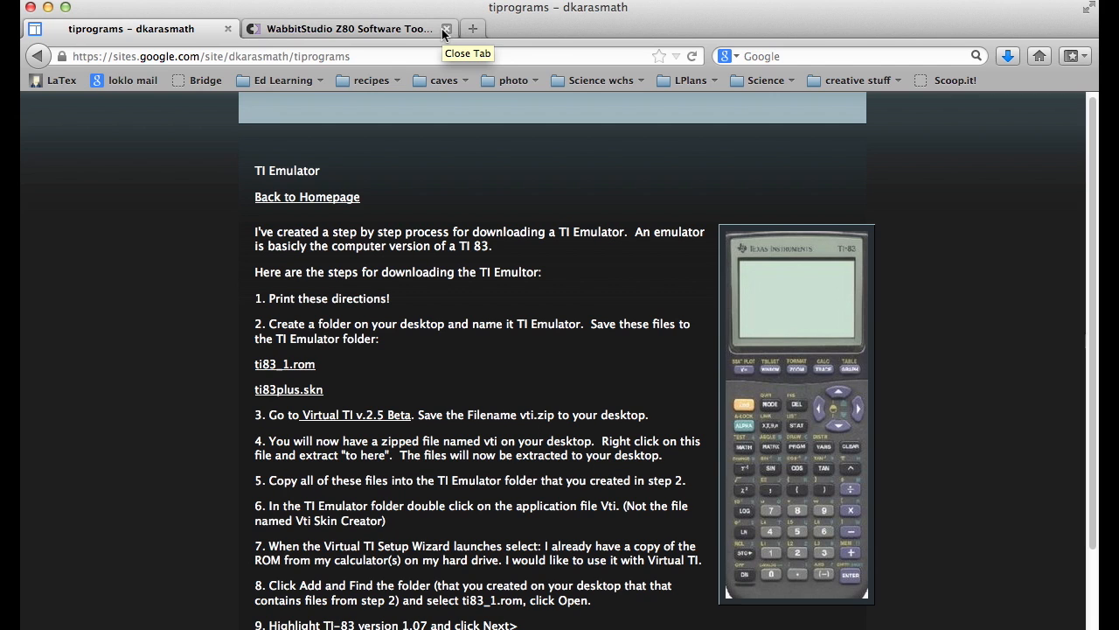
Browse the WabbitStudio Z80 Software Tools page and its featured software list.
click(346, 28)
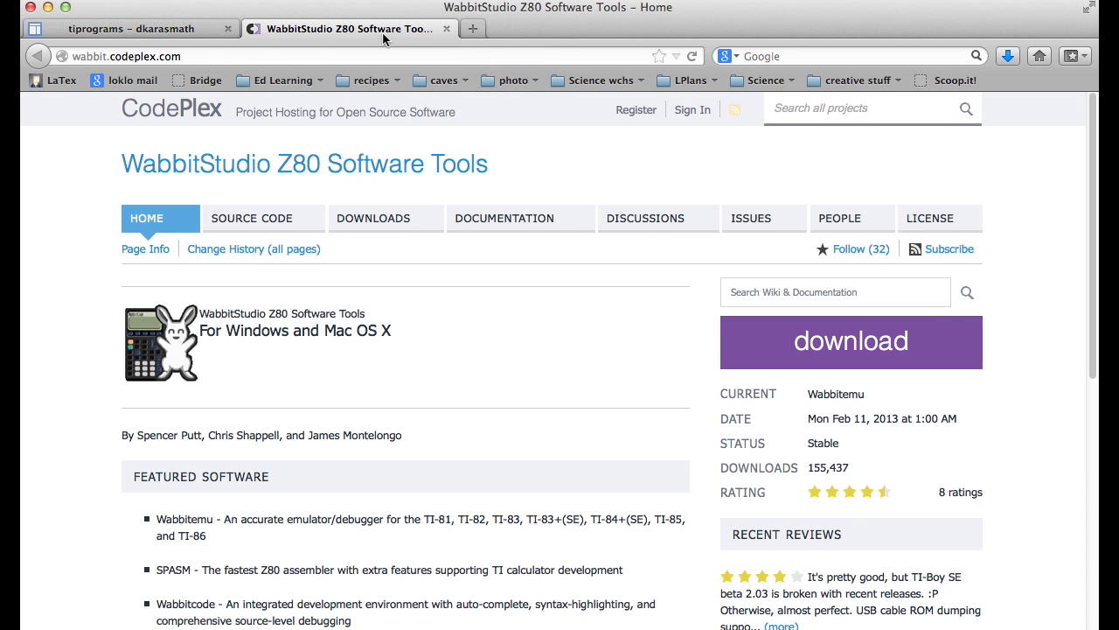
mouse_move(350, 27)
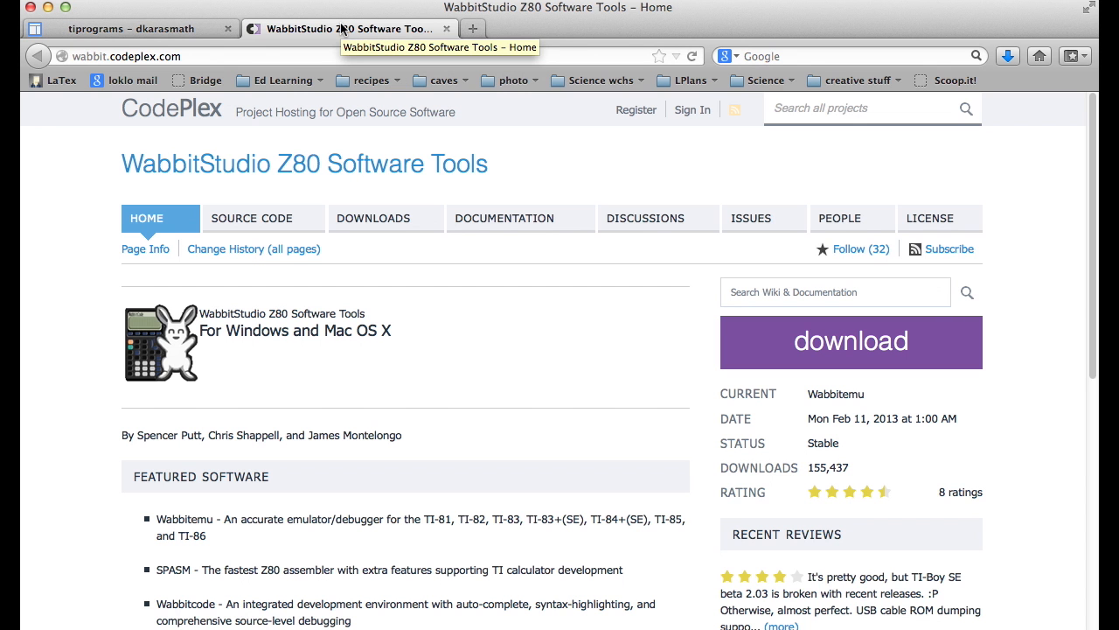
mouse_move(376, 243)
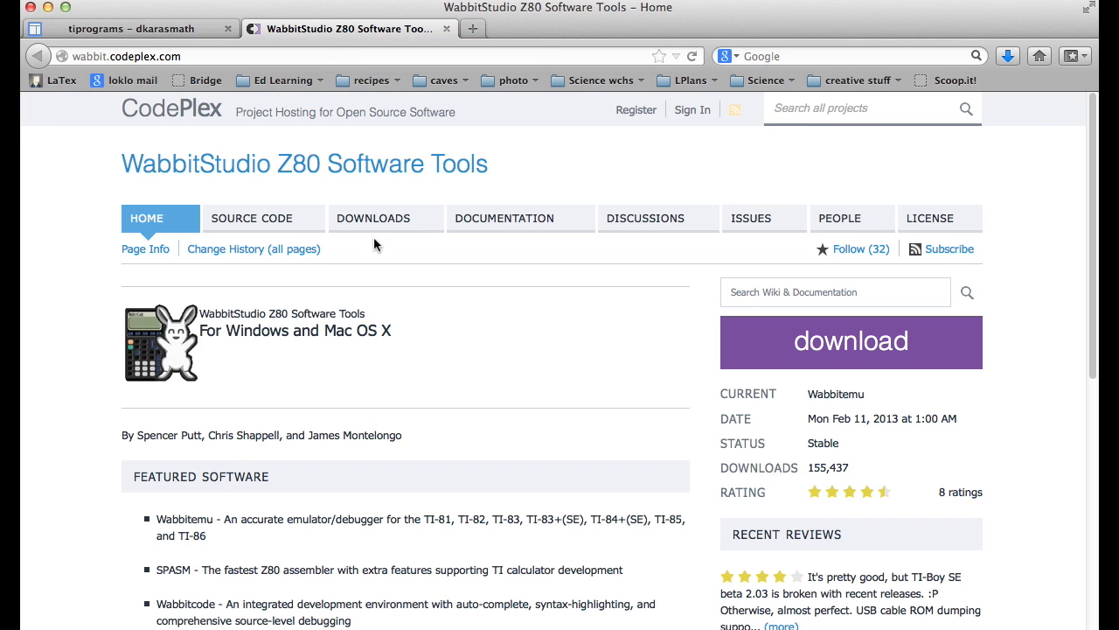
mouse_move(378, 319)
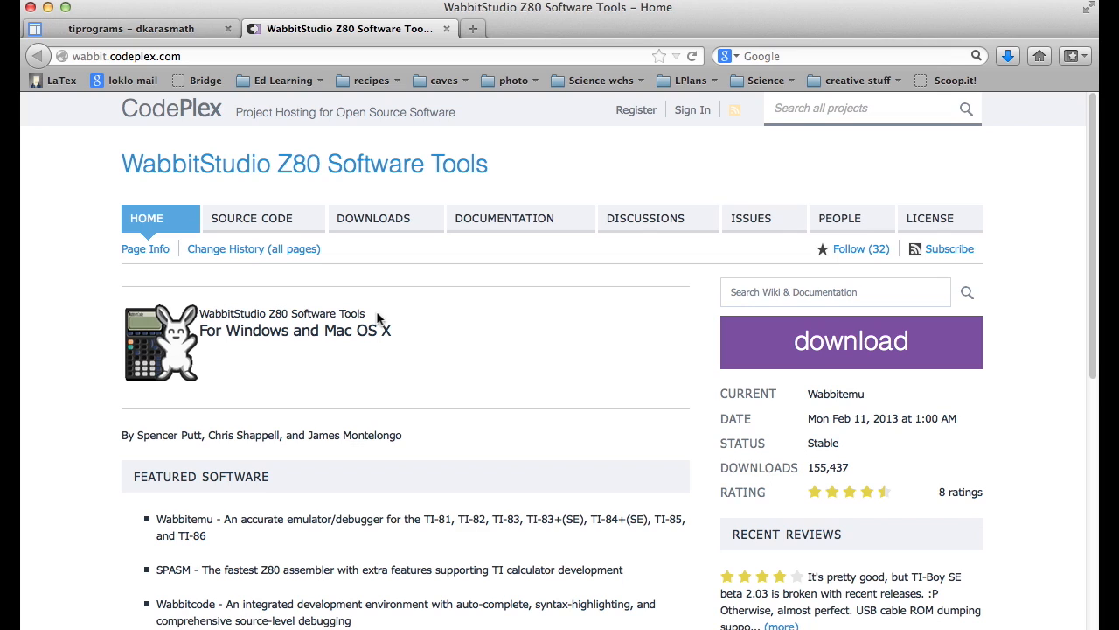
mouse_move(395, 362)
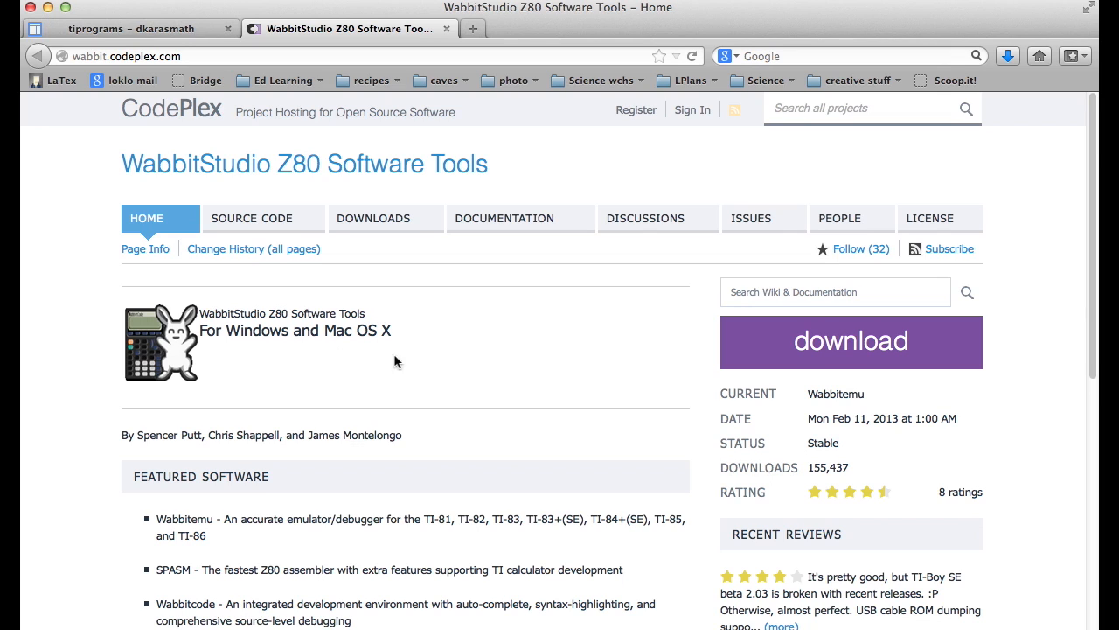
mouse_move(437, 360)
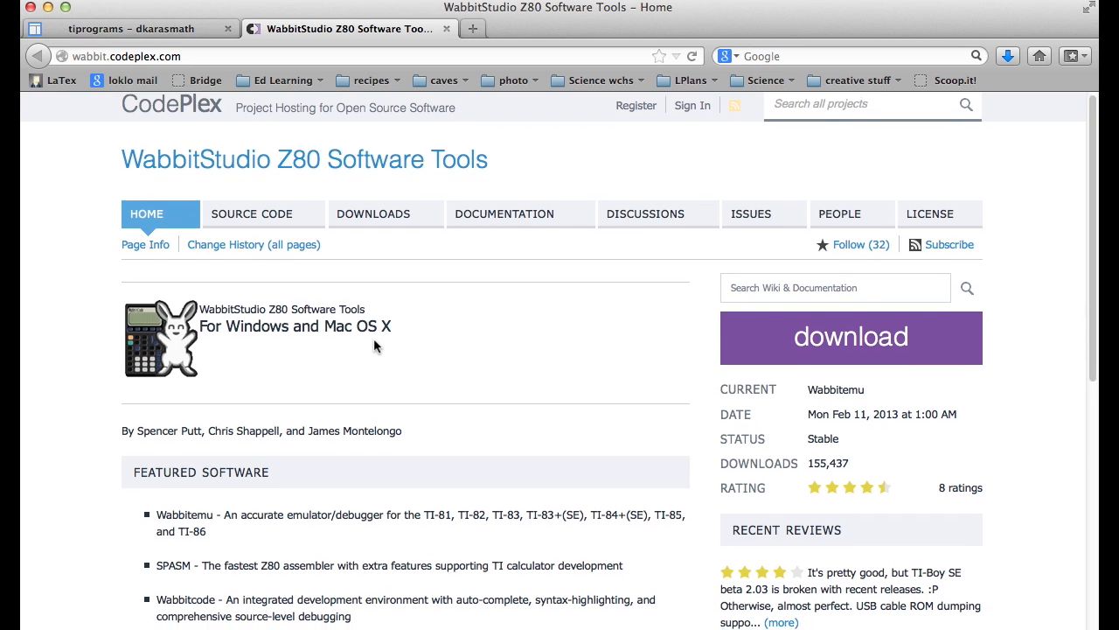
scroll(down, 3)
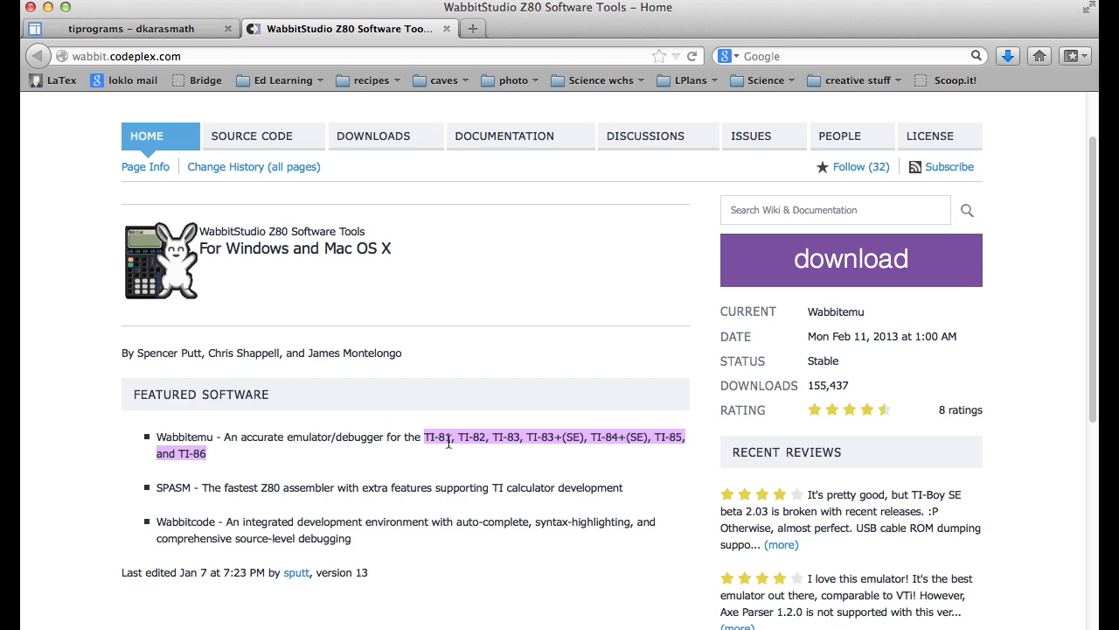
click(241, 486)
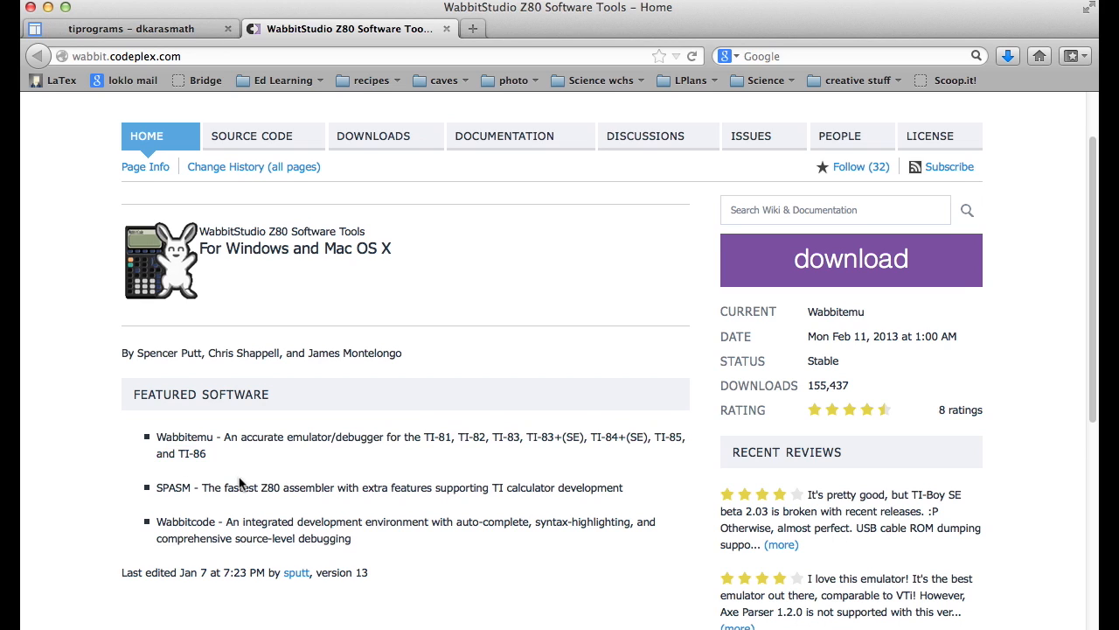
mouse_move(259, 489)
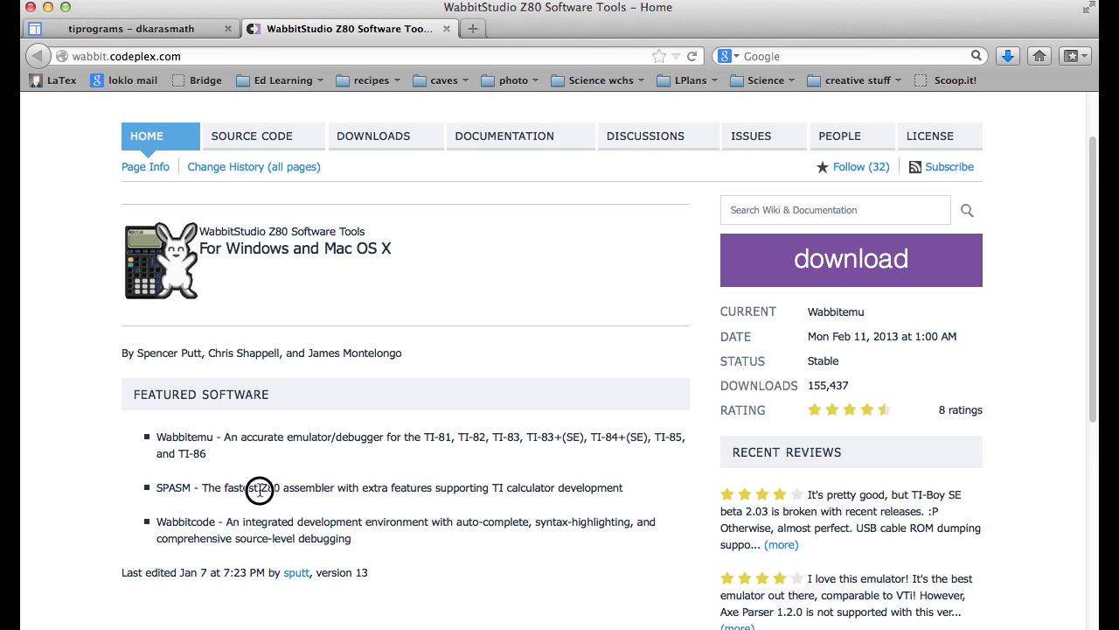
double_click(268, 486)
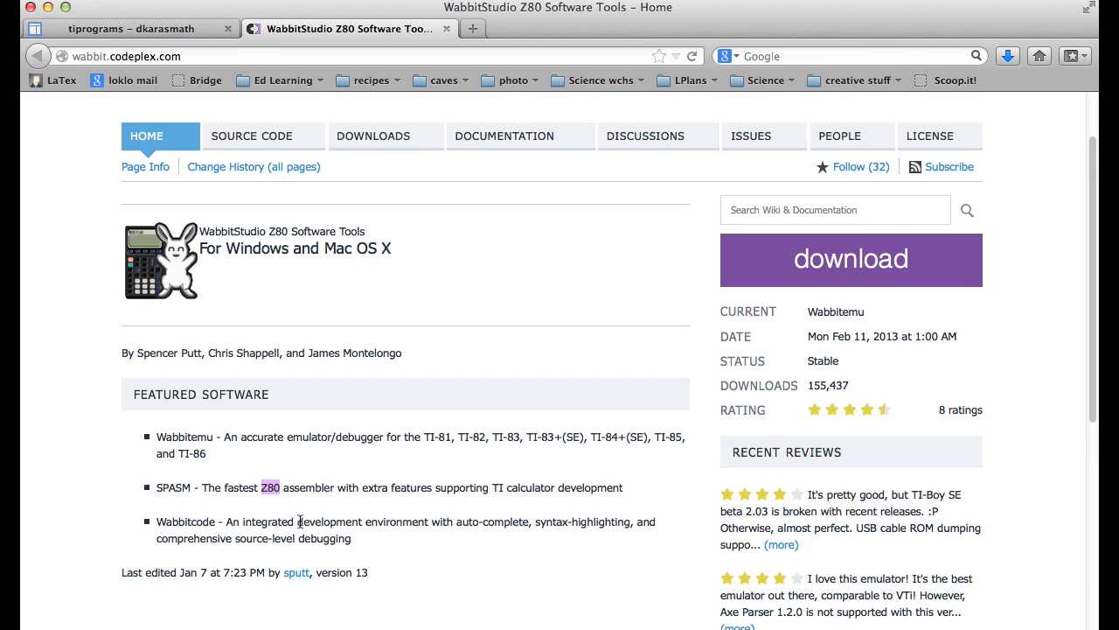
mouse_move(463, 449)
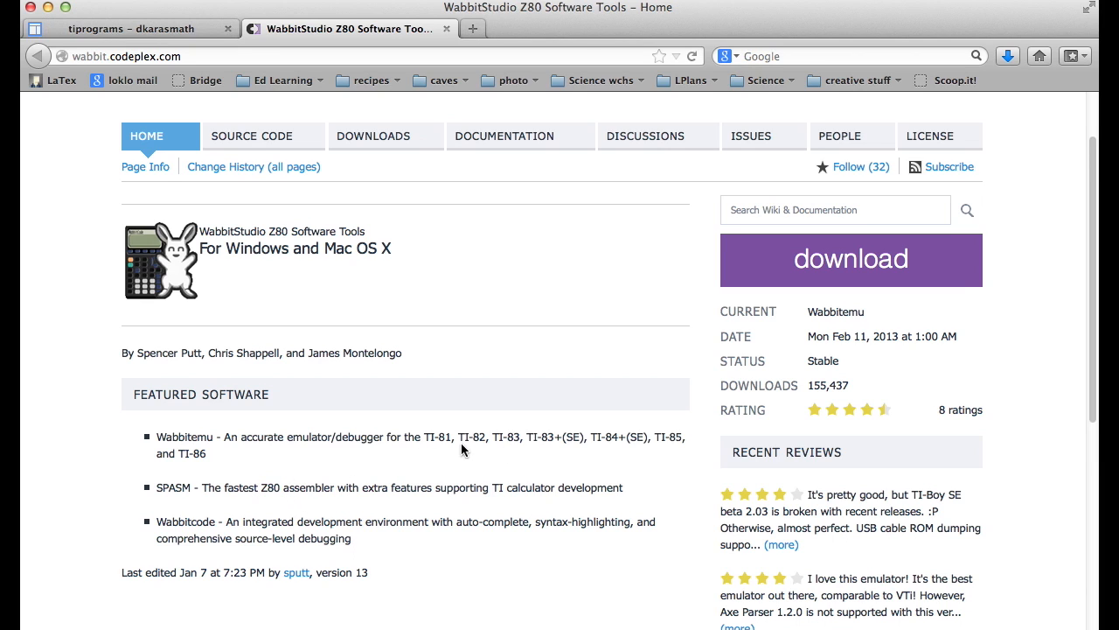
scroll(up, 3)
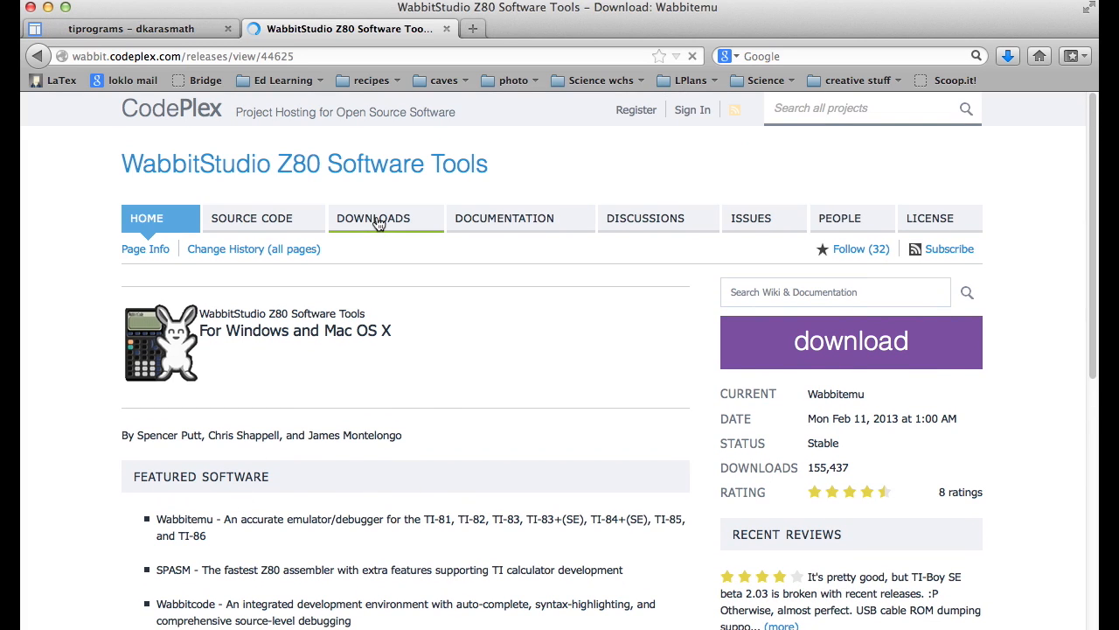
Download the Mac version of Wabbitemu (WabbitEmu.app.zip) from the Downloads page.
click(374, 217)
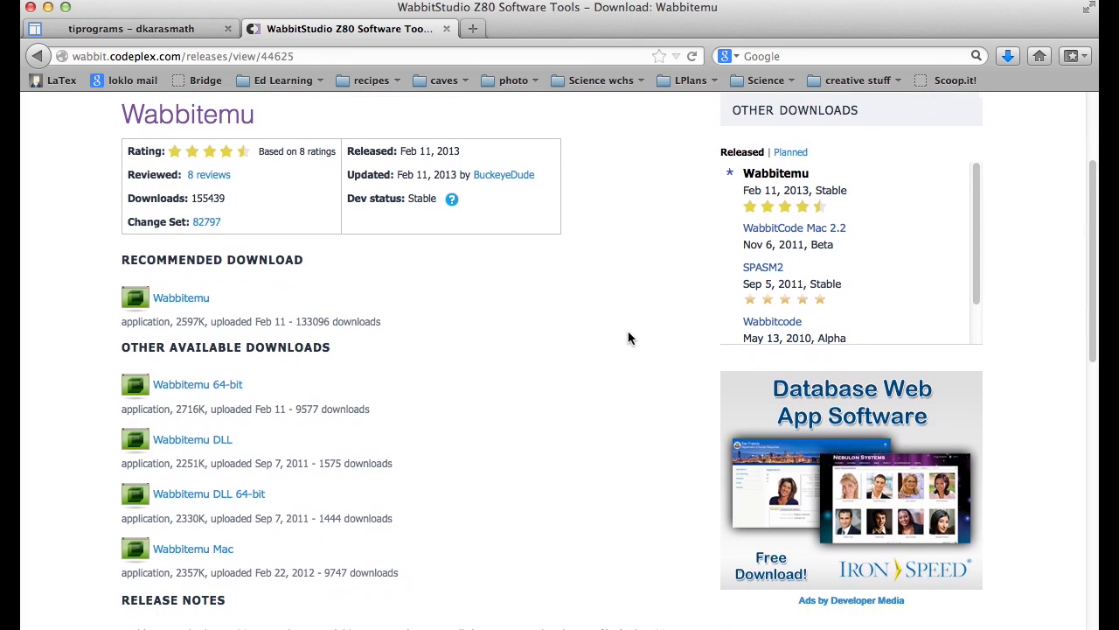
mouse_move(224, 498)
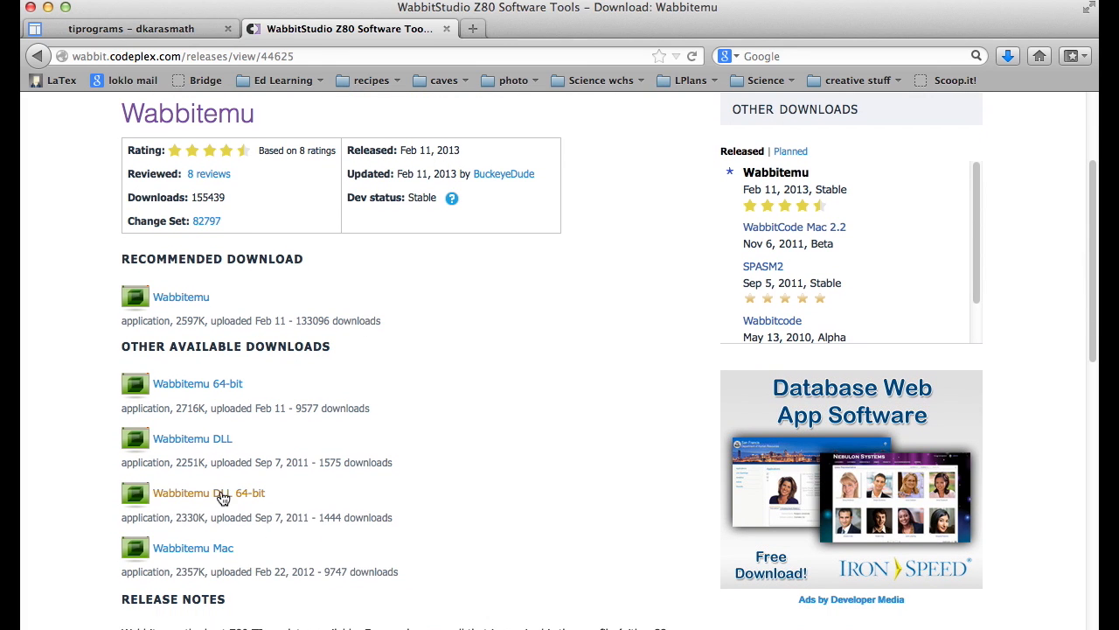
mouse_move(203, 554)
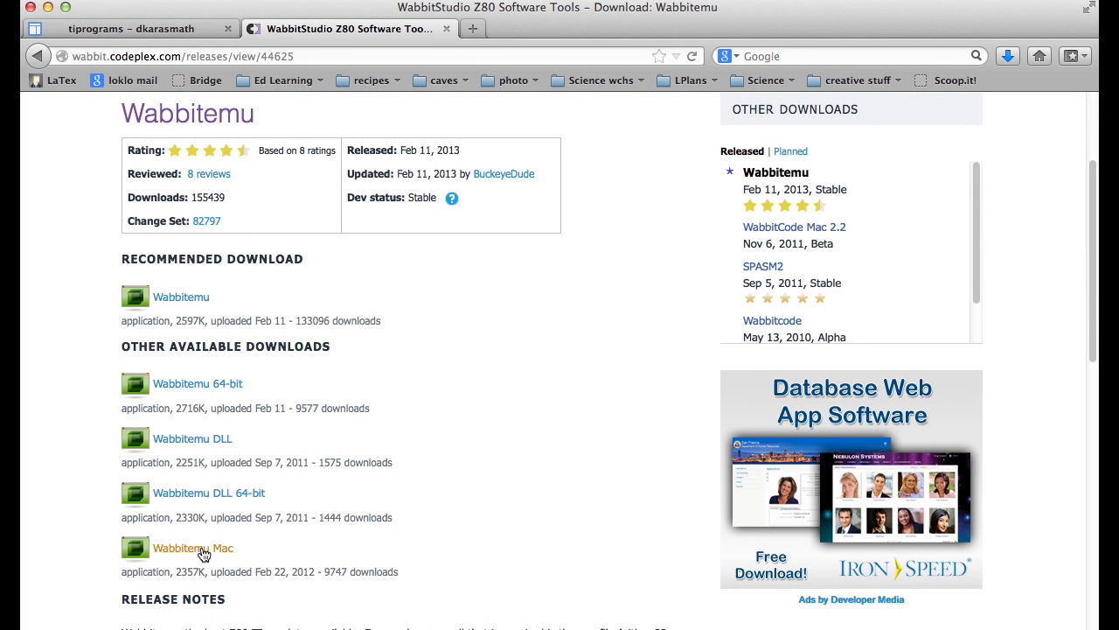
click(192, 547)
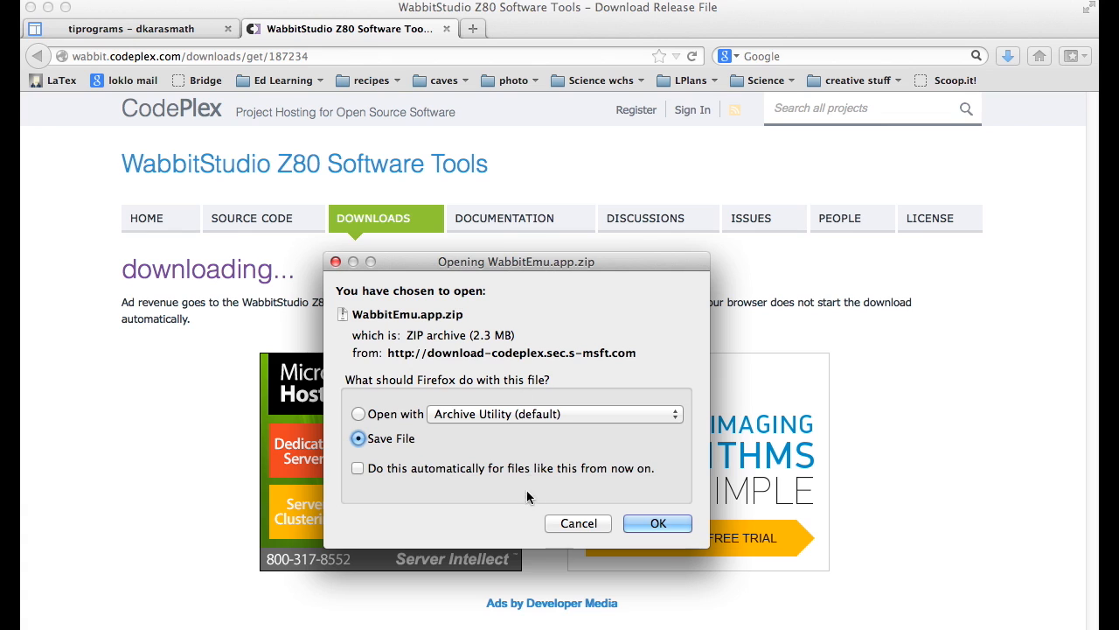
mouse_move(584, 529)
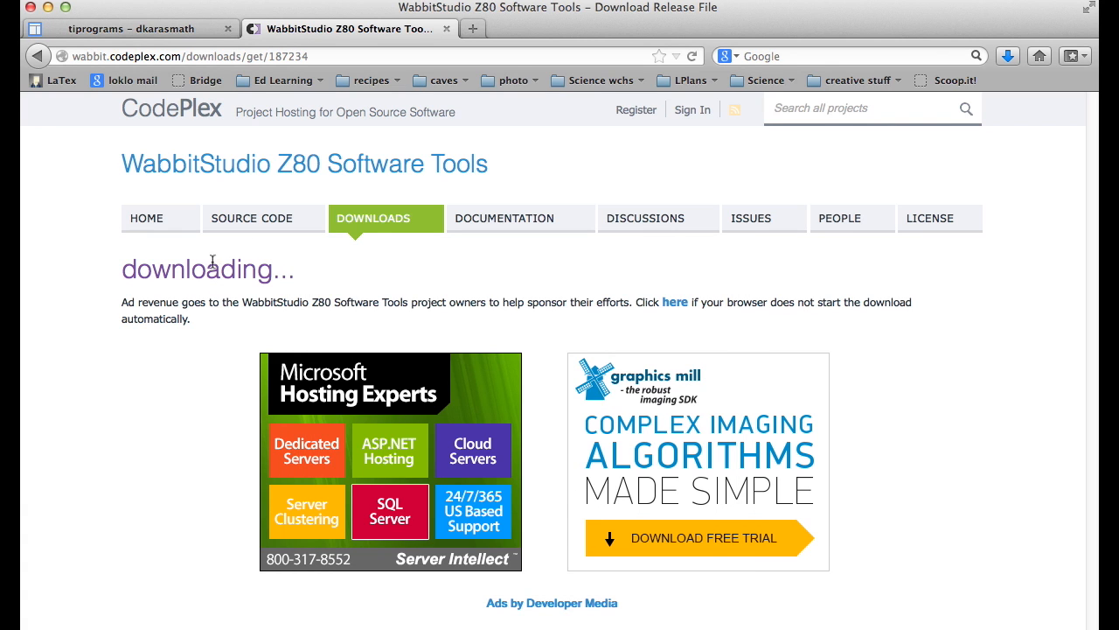
mouse_move(185, 165)
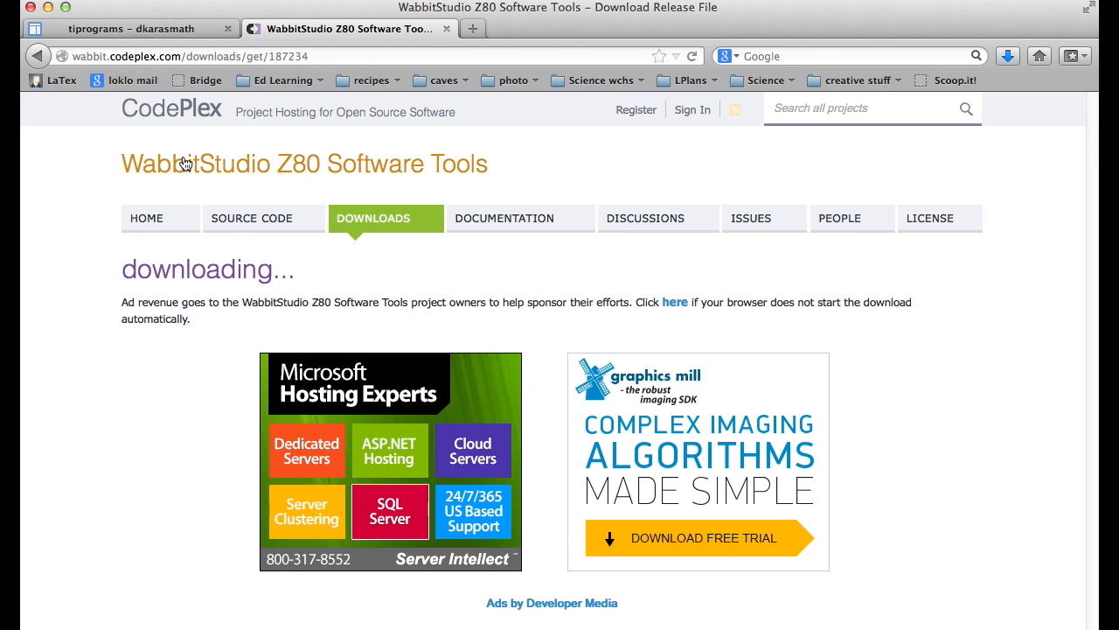
mouse_move(101, 201)
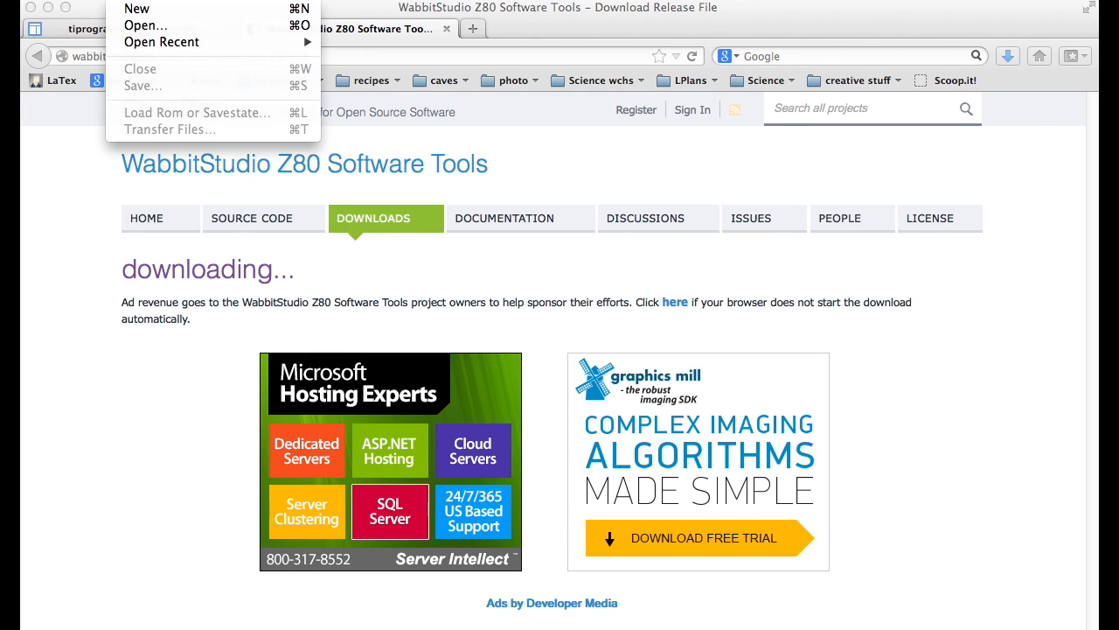
Load the recent ti83_1.rom calculator ROM from Wabbitemu's Open Recent list.
click(62, 7)
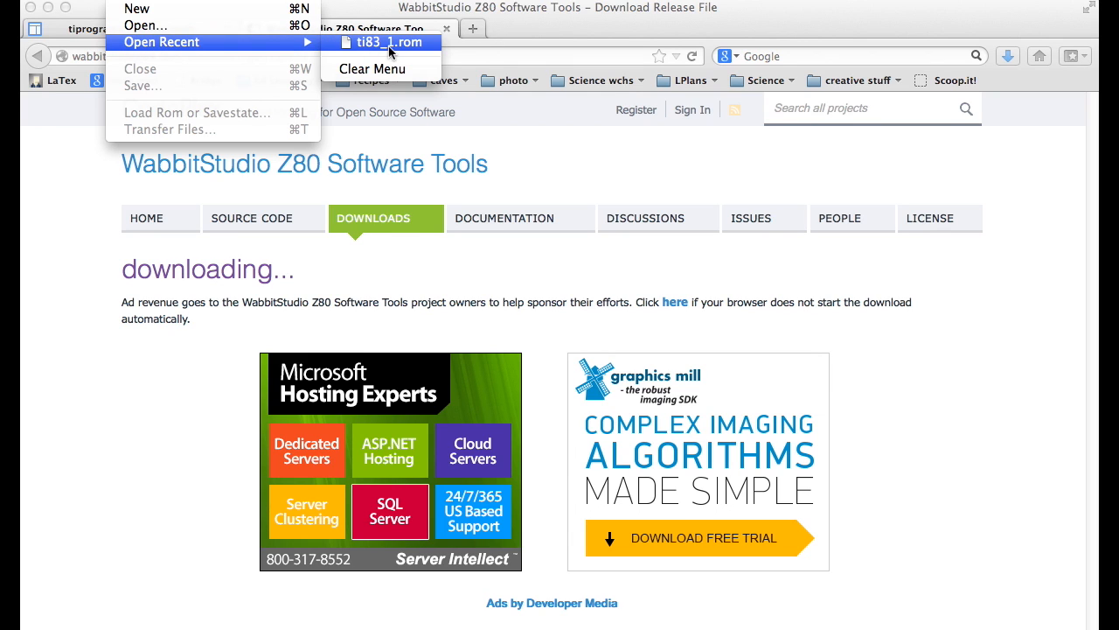
click(389, 42)
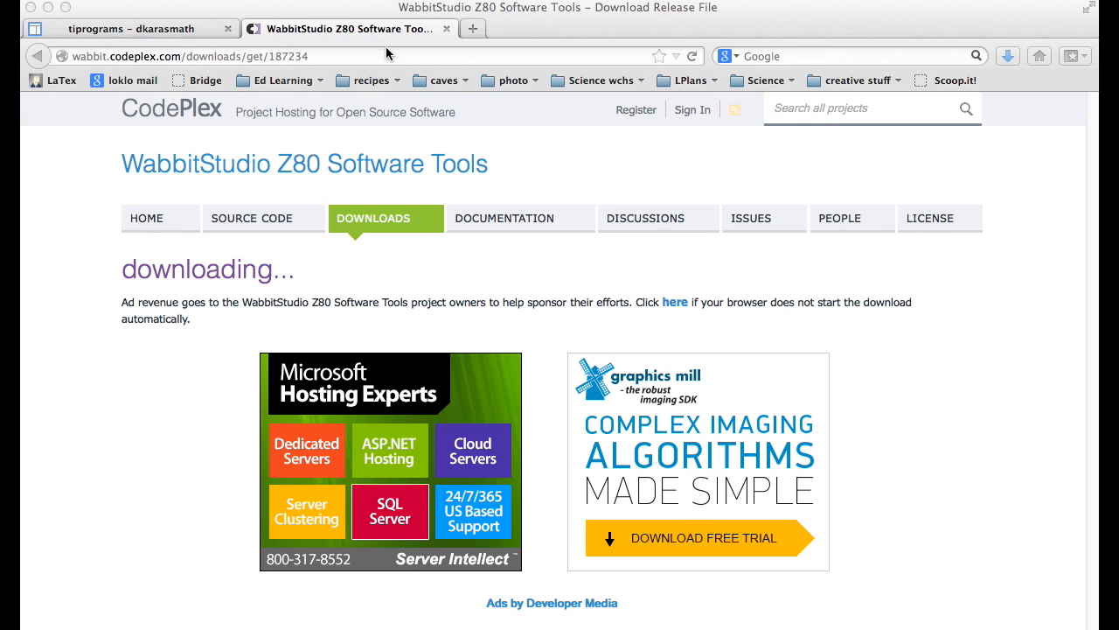
Bring up the emulator window with the TI-83 running, screen reading Mem cleared.
click(131, 28)
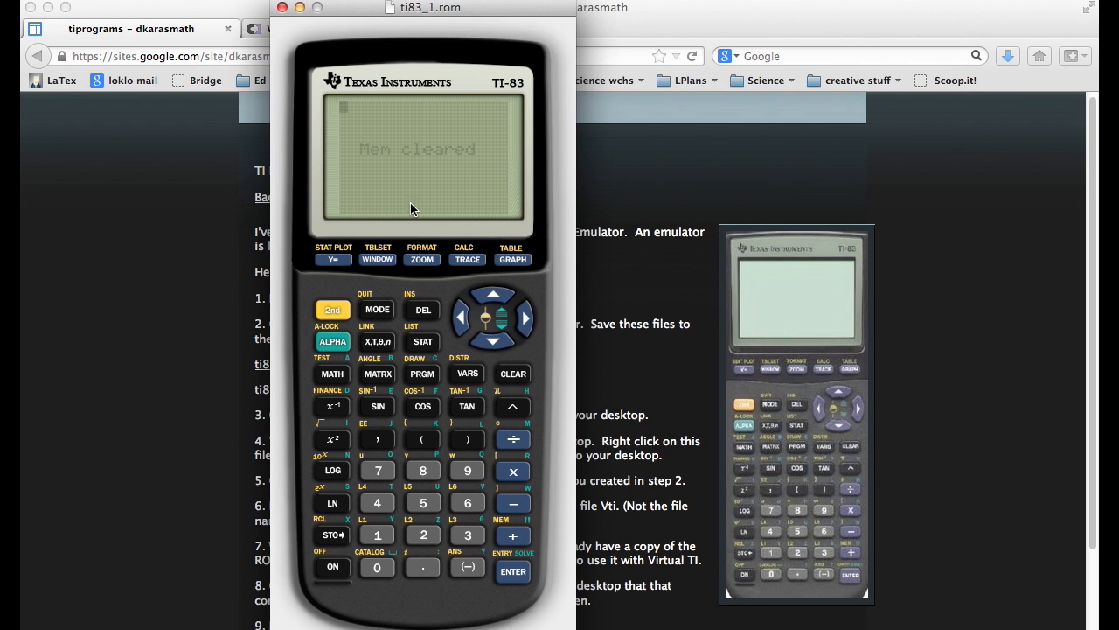
mouse_move(401, 218)
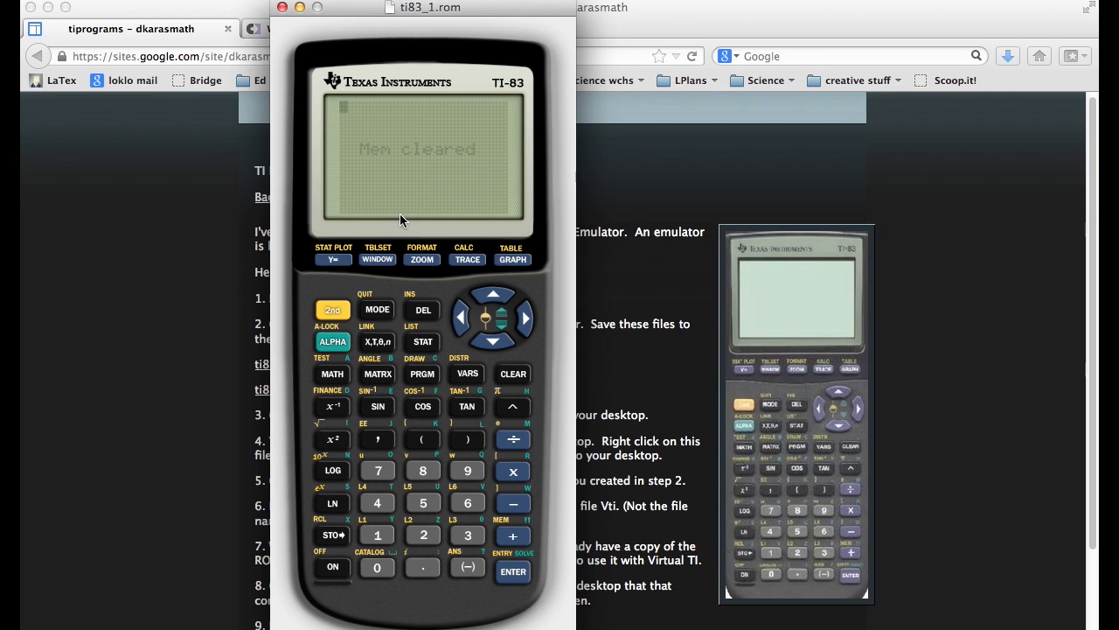
mouse_move(402, 199)
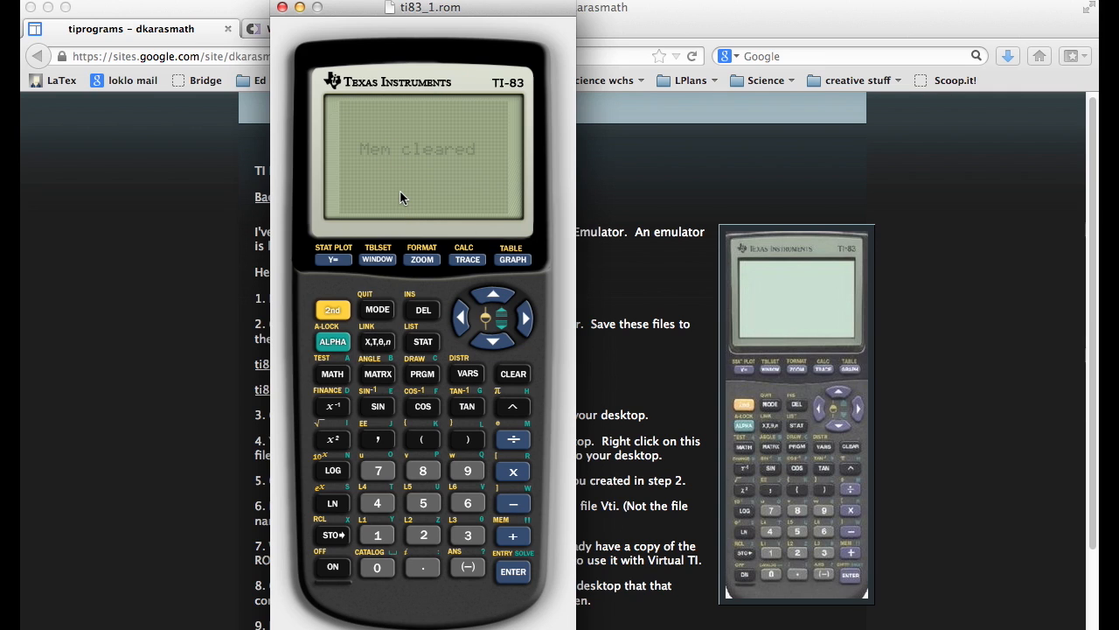
mouse_move(327, 300)
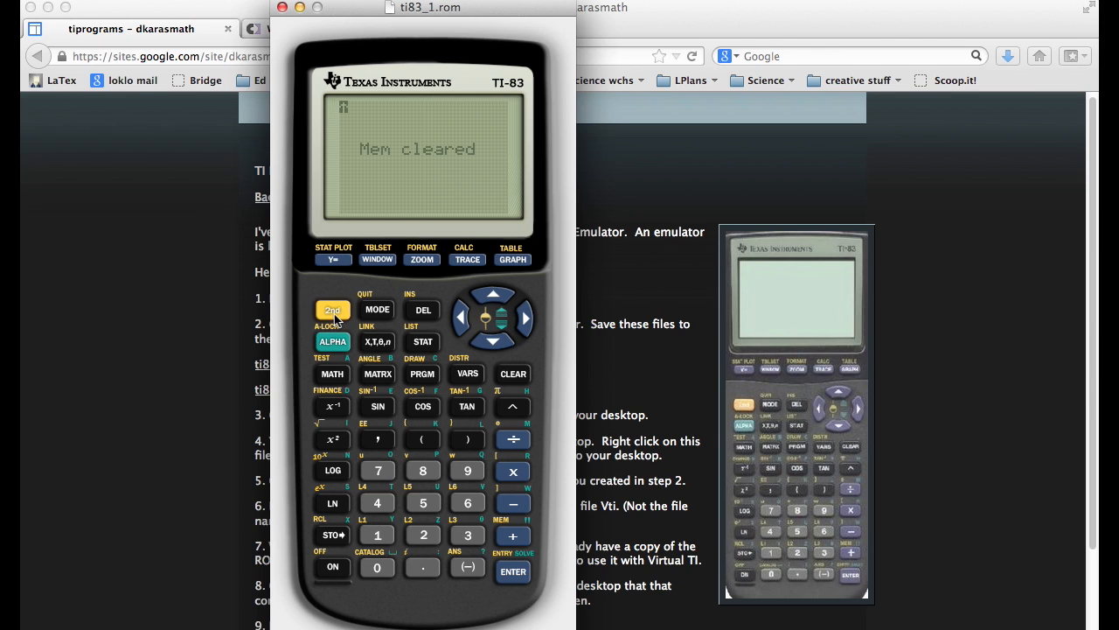
mouse_move(511, 301)
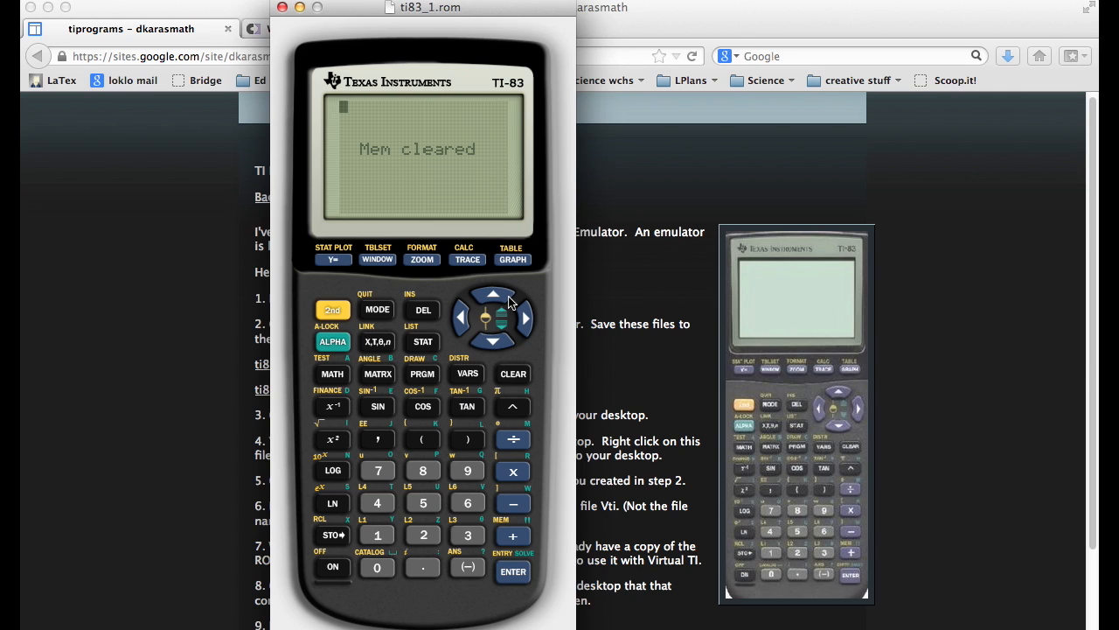
mouse_move(479, 335)
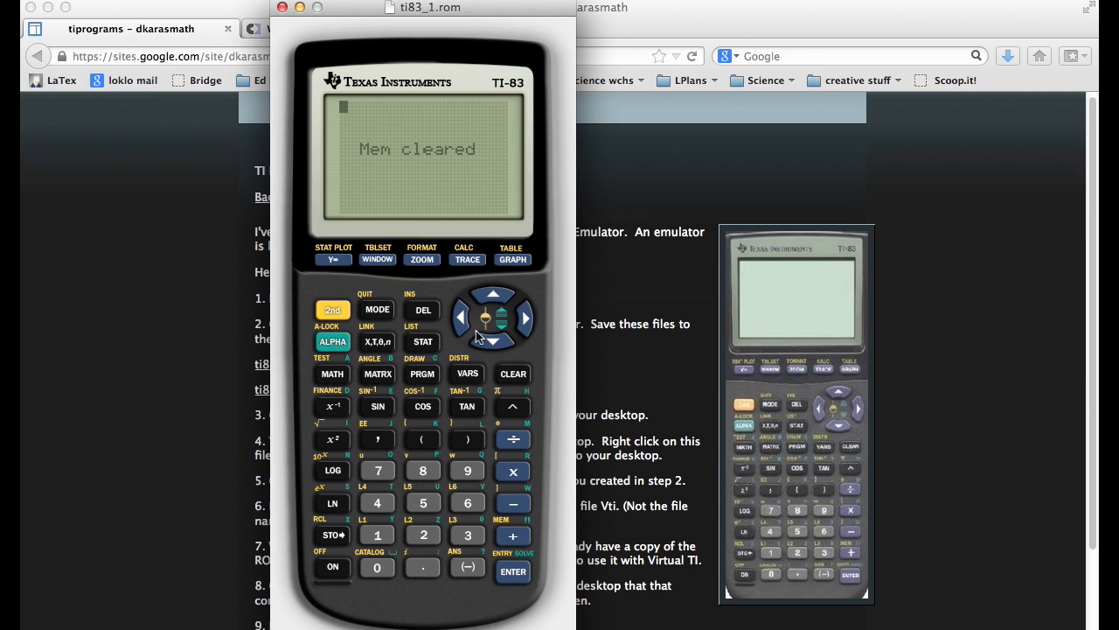
mouse_move(483, 591)
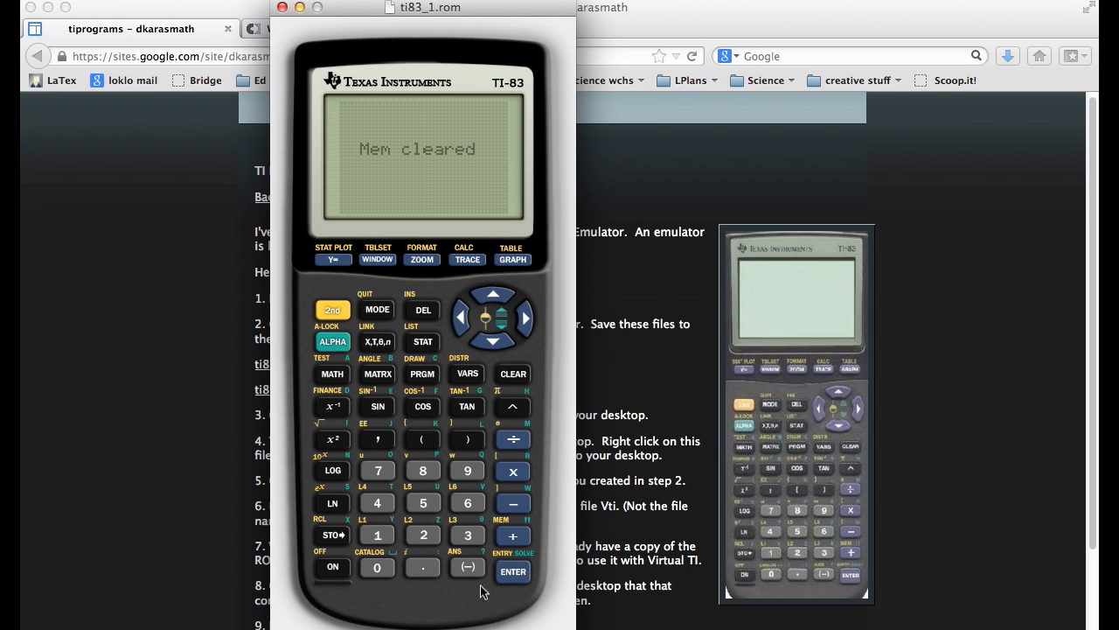
mouse_move(423, 503)
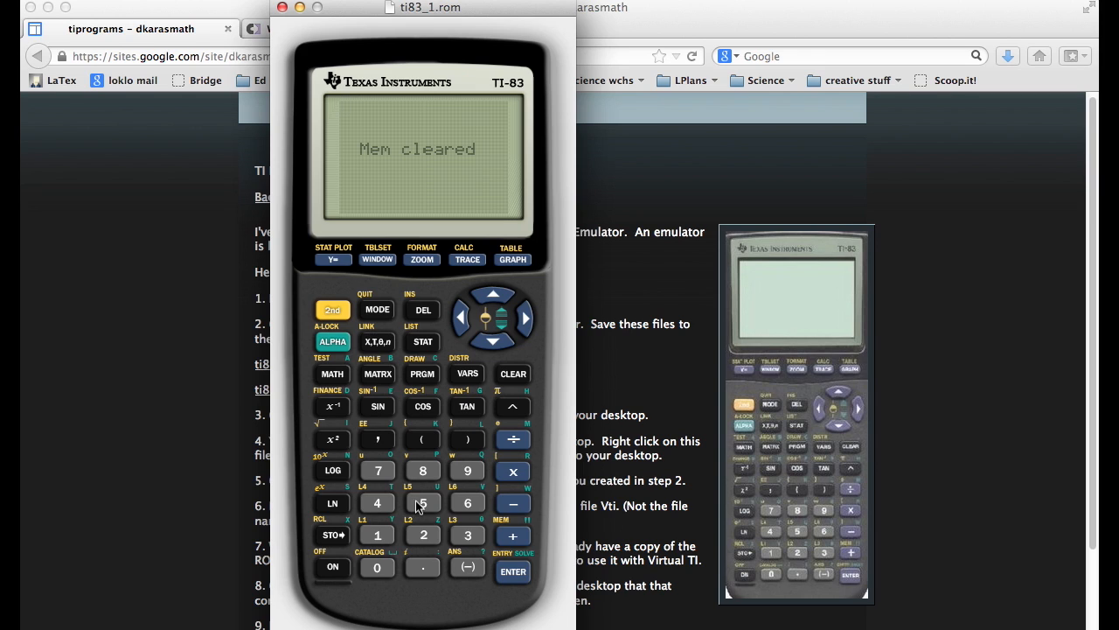
mouse_move(381, 483)
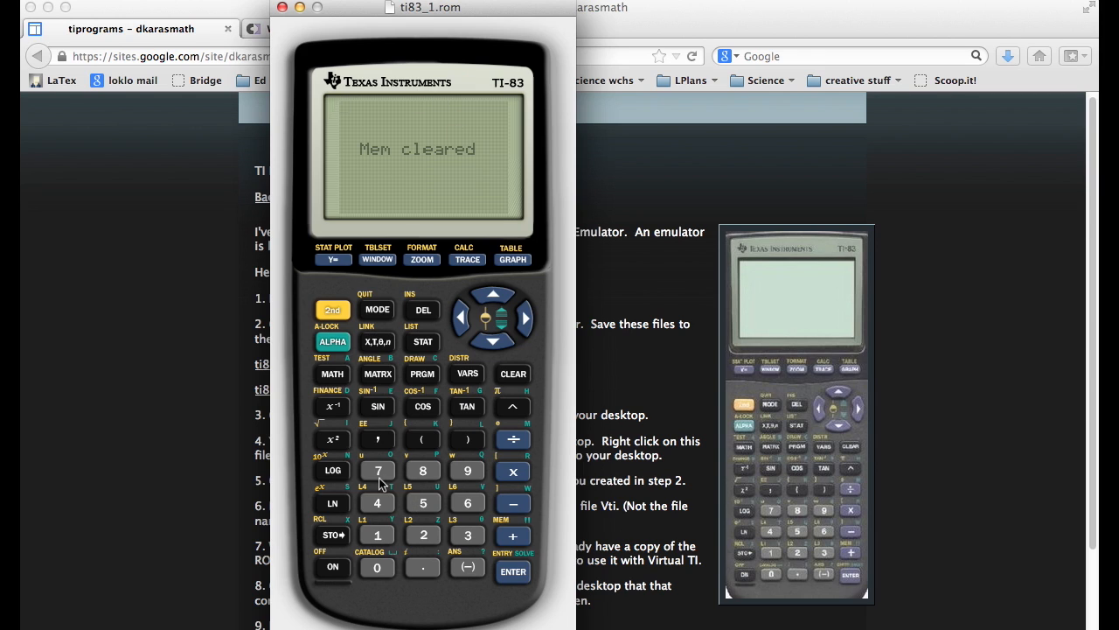
Evaluate 7854+9 = 7863 and √(78) = 8.831760866, then show the empty graph axes.
click(378, 504)
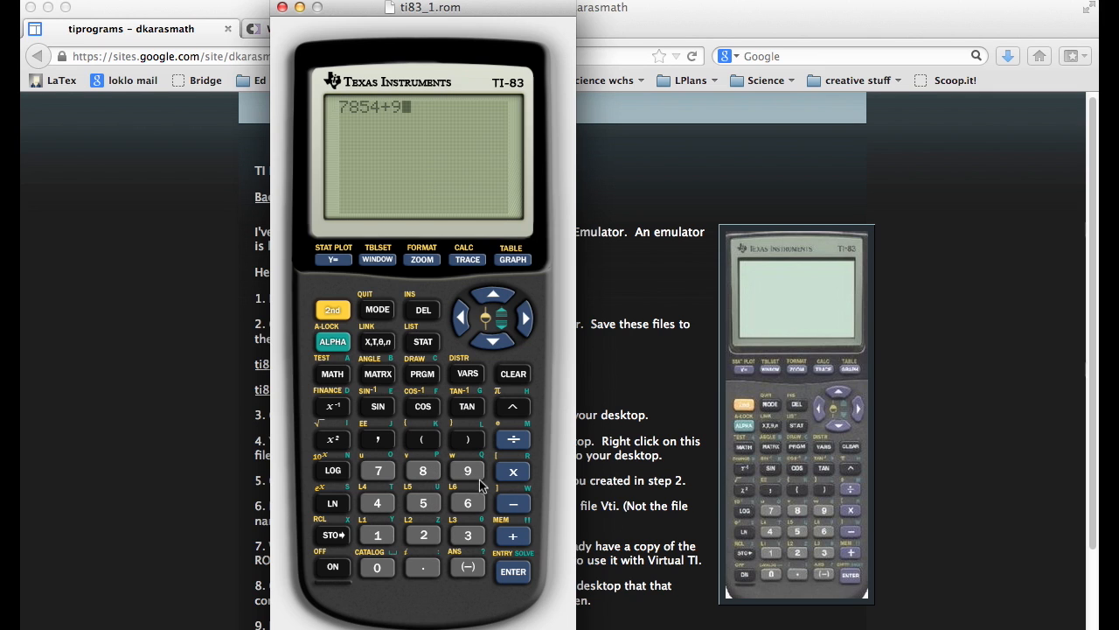
click(512, 571)
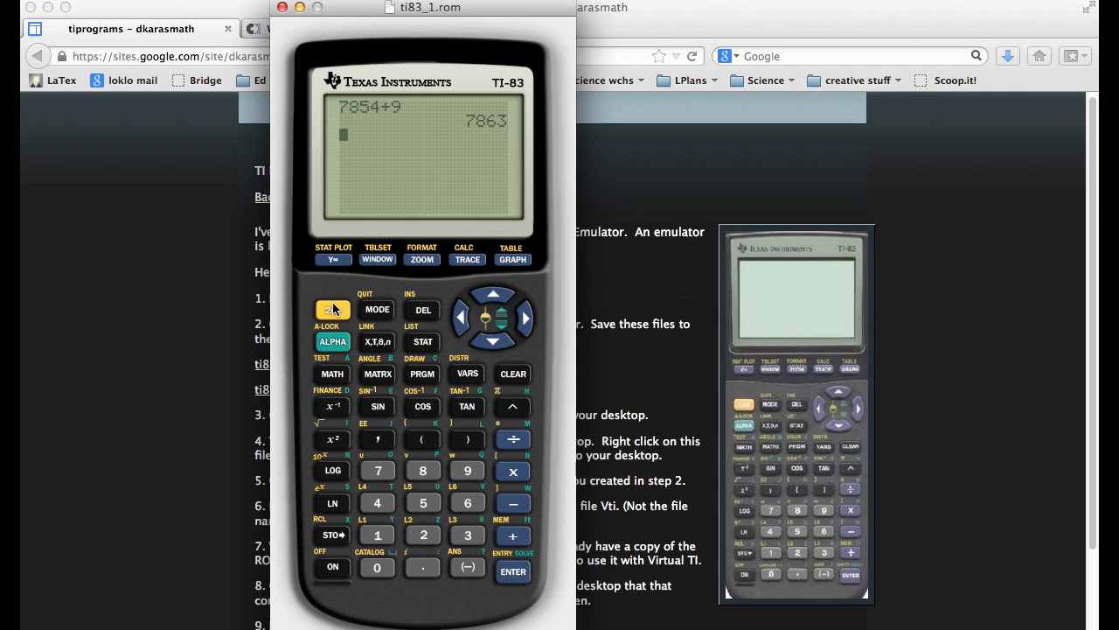
click(332, 309)
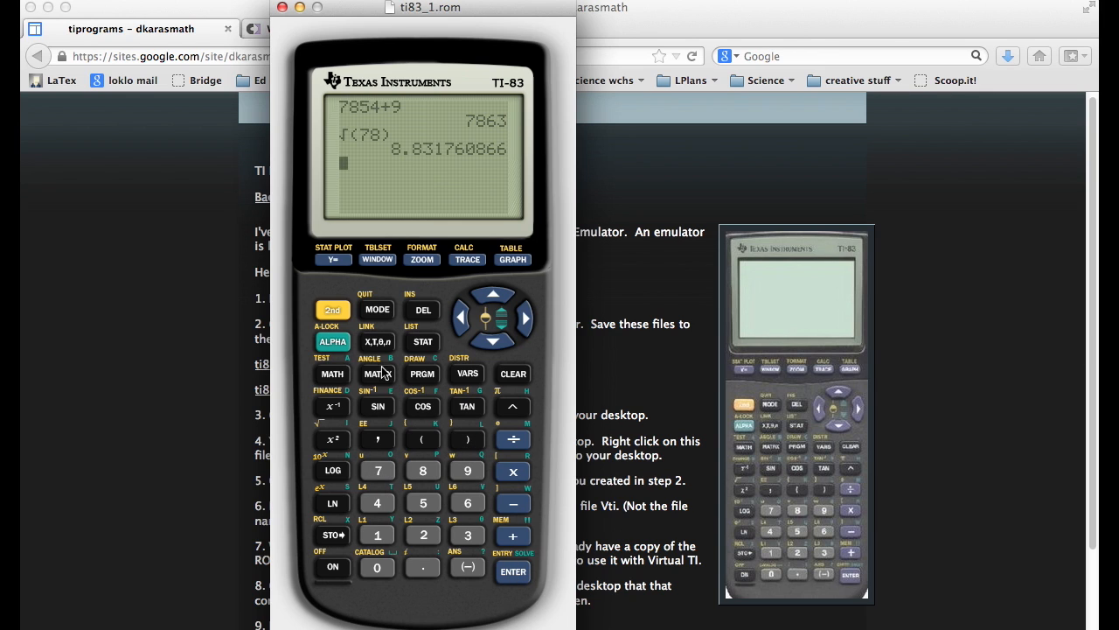
click(332, 374)
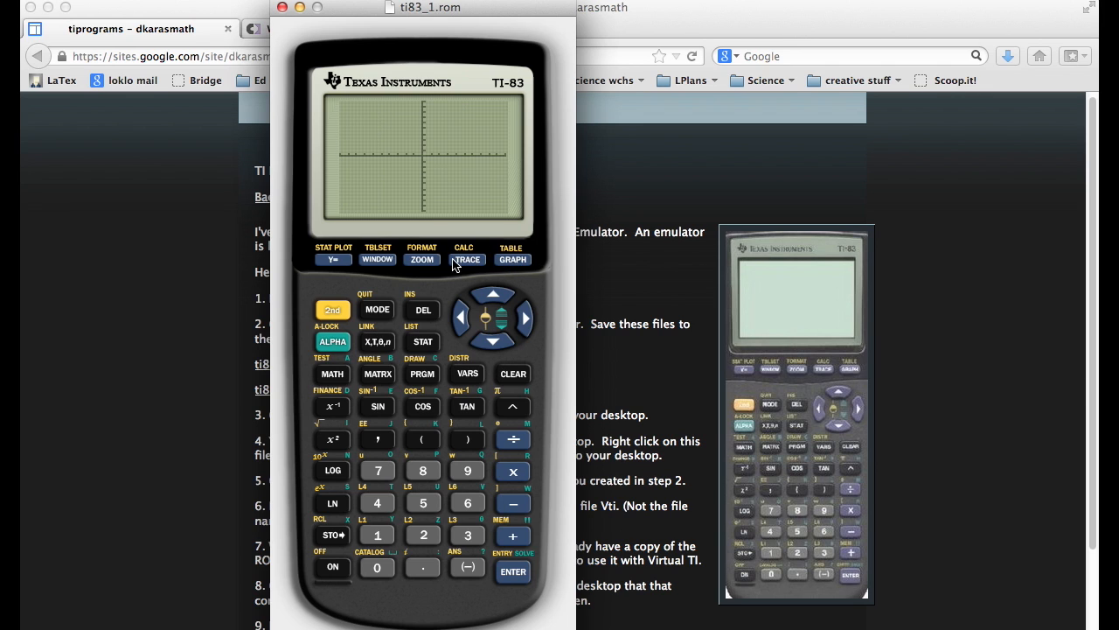
Review the standard -10 to 10 window settings and return to a blank home screen.
click(378, 259)
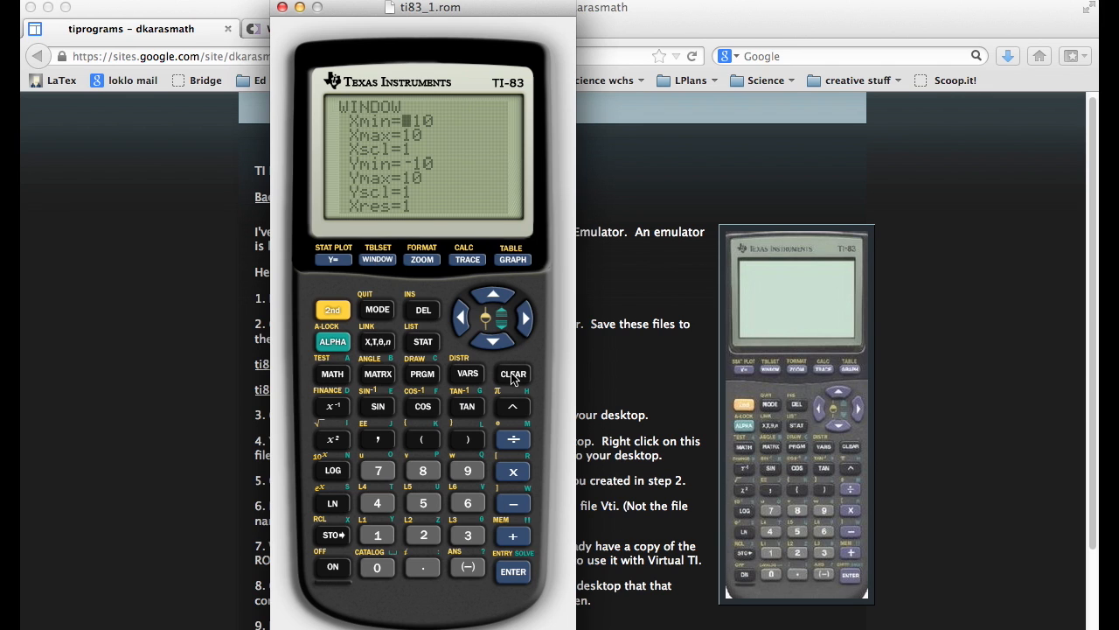
click(514, 374)
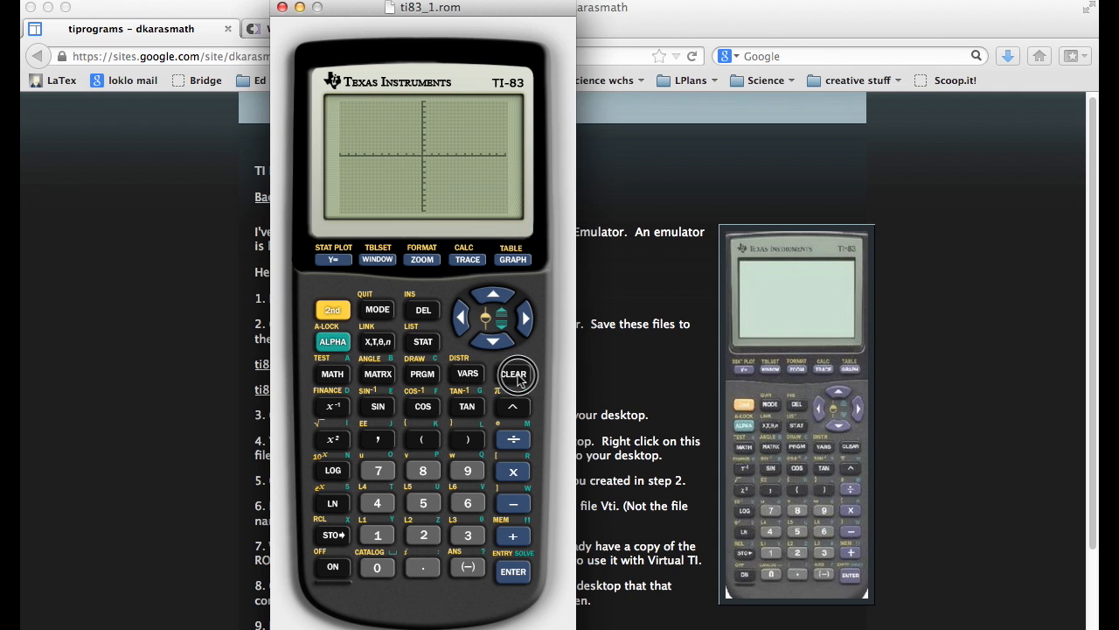
click(514, 374)
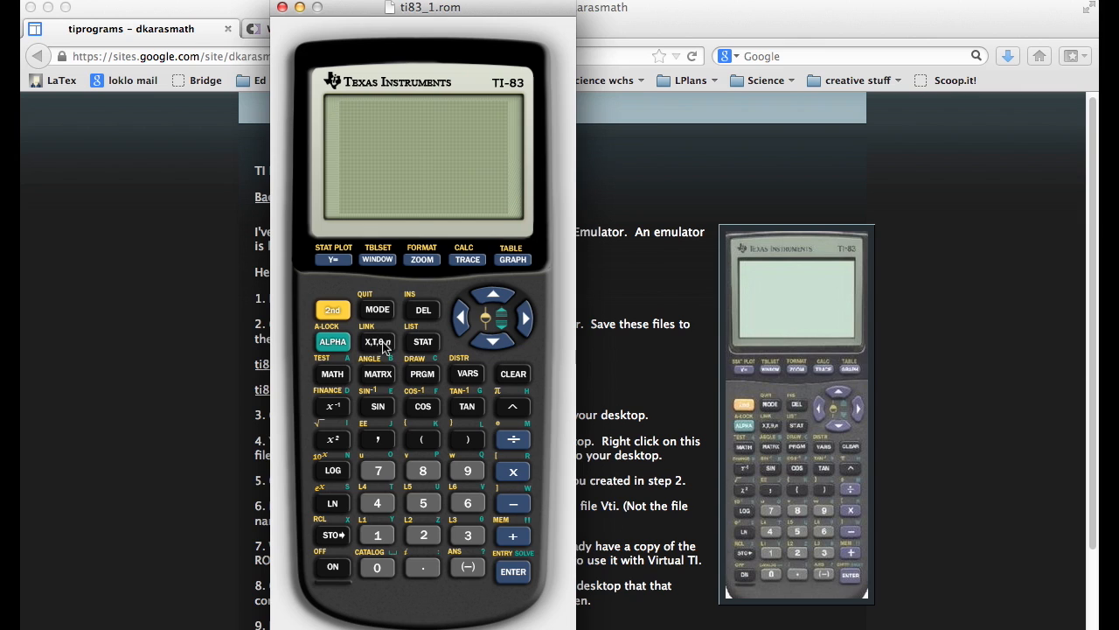
mouse_move(428, 514)
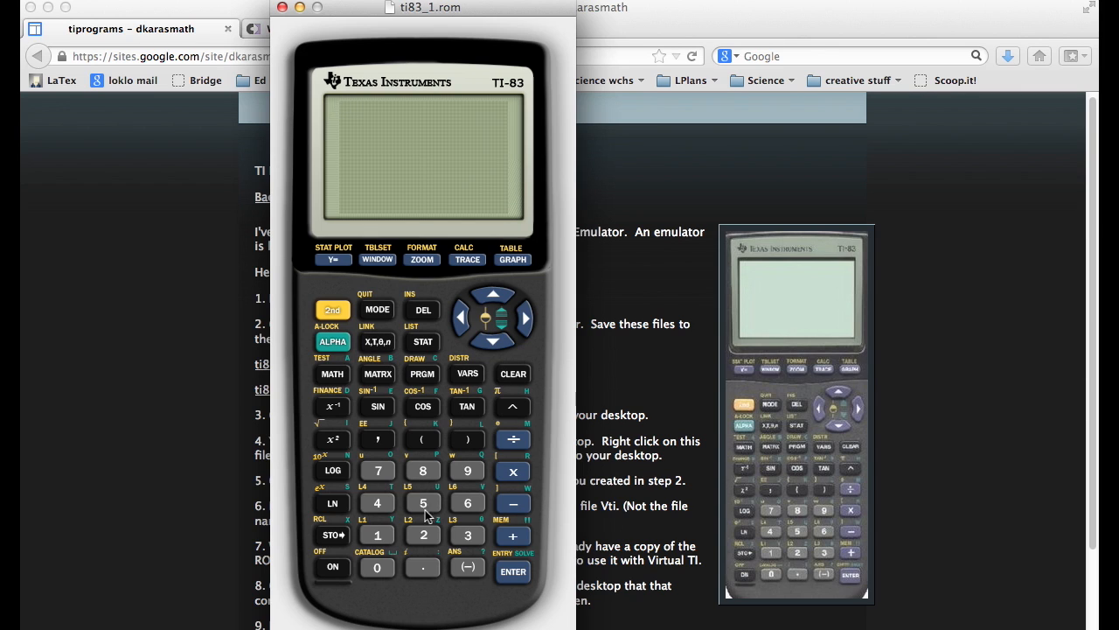
mouse_move(382, 536)
text(1-)
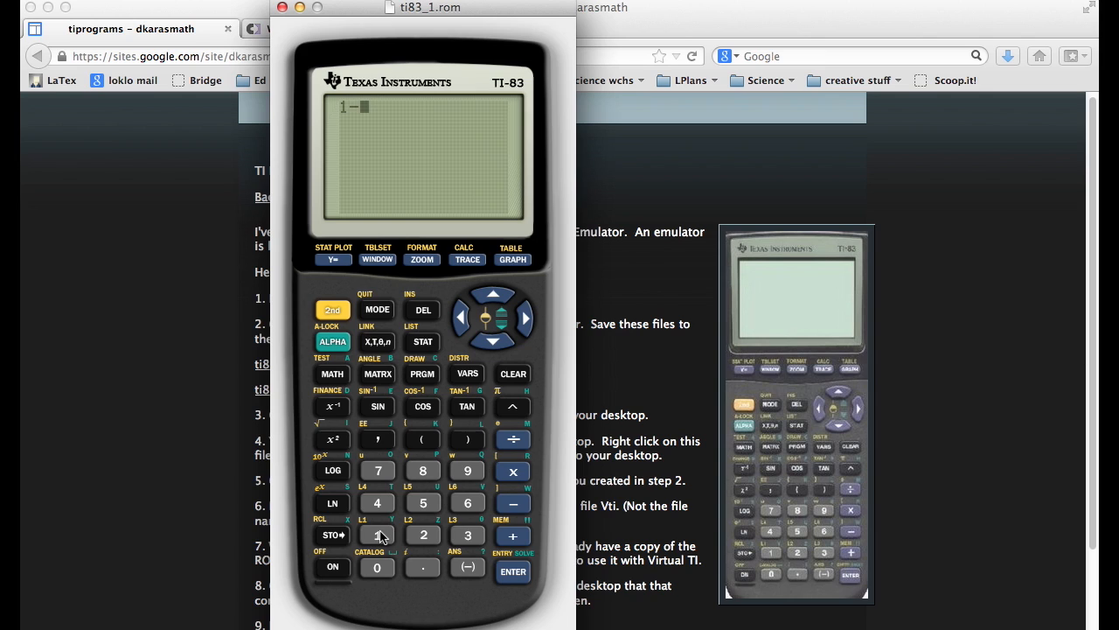
Evaluate 1-4 = -3 and begin a new entry 48 below it.
click(512, 570)
text(4)
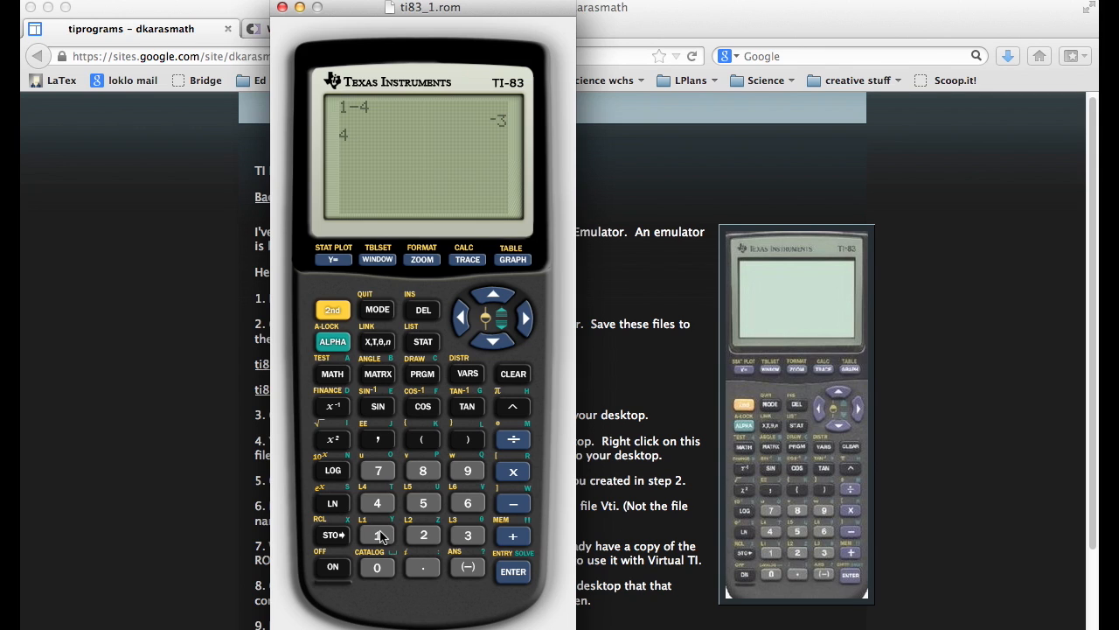
click(424, 471)
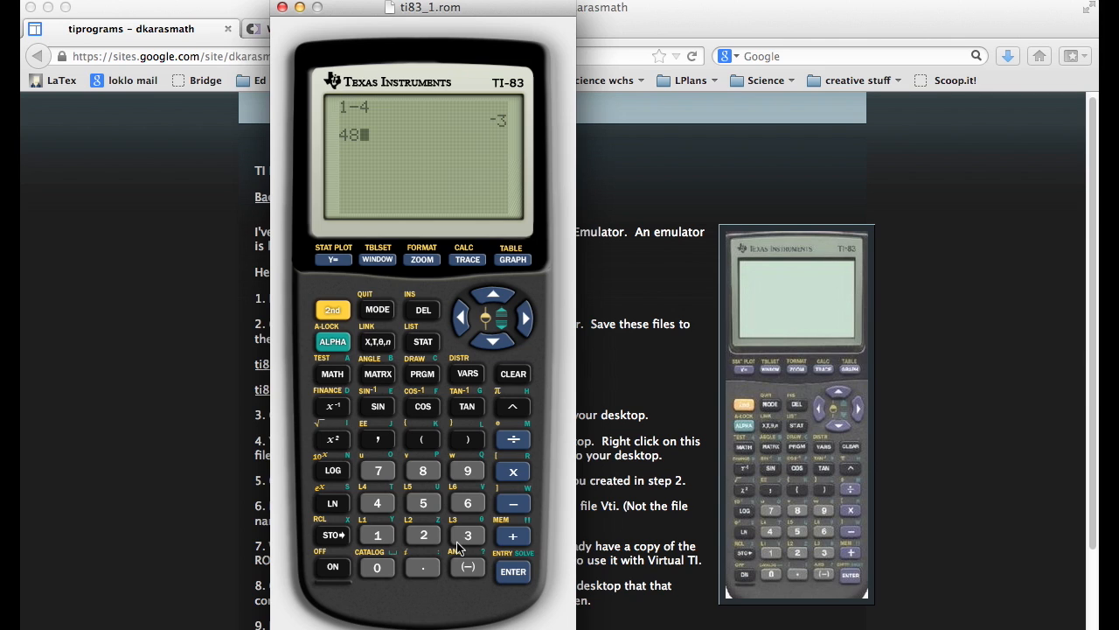
click(424, 309)
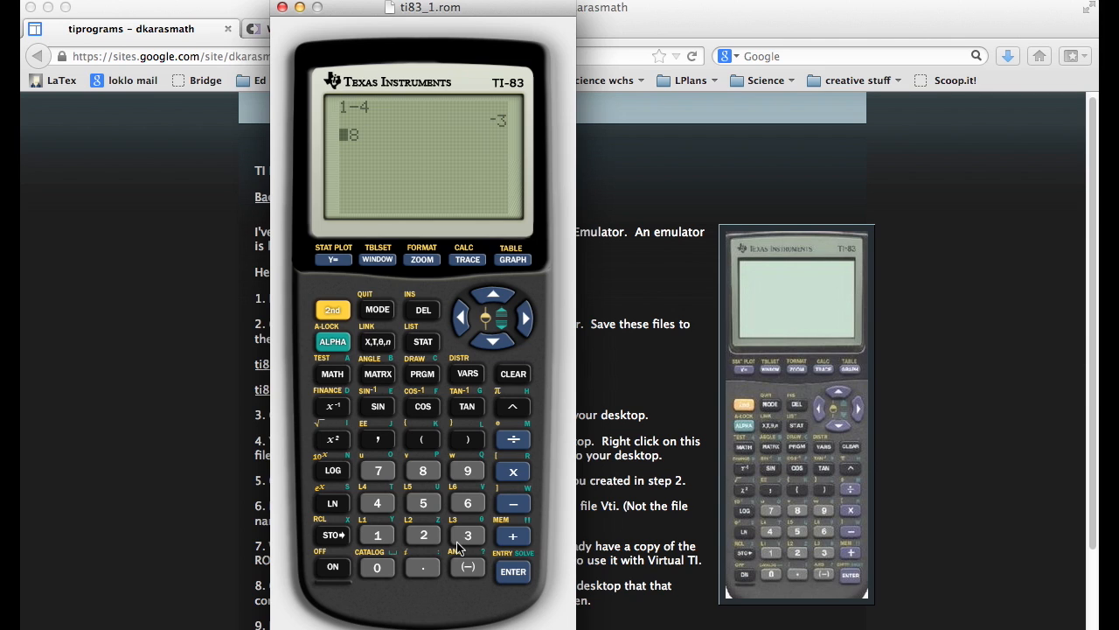